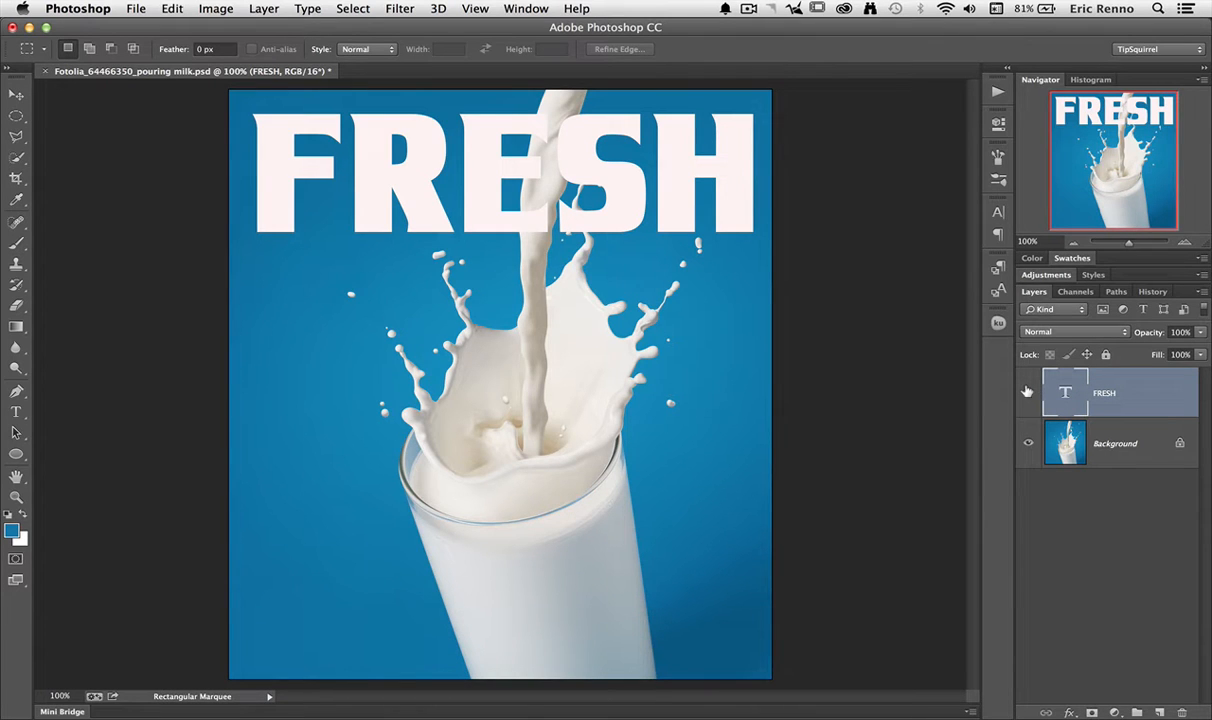
# Hide the FRESH text layer, make the Background photo layer active and reach for the Select menu
pyautogui.click(1028, 392)
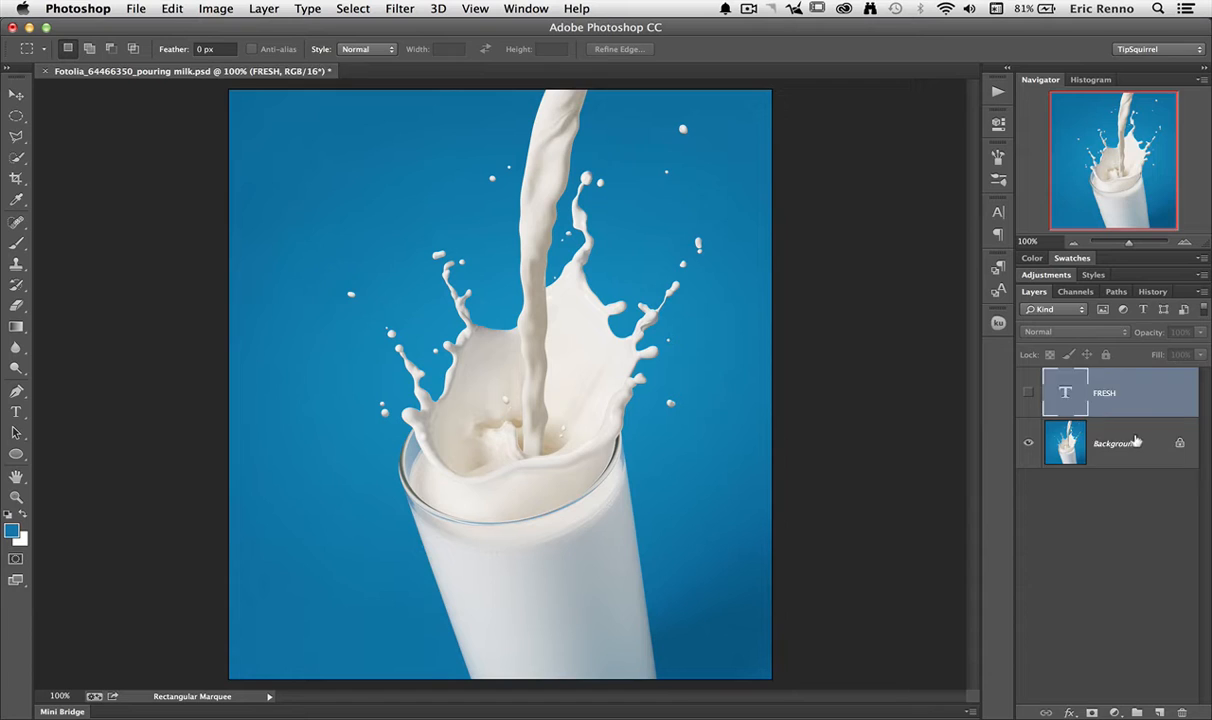
pyautogui.click(1110, 444)
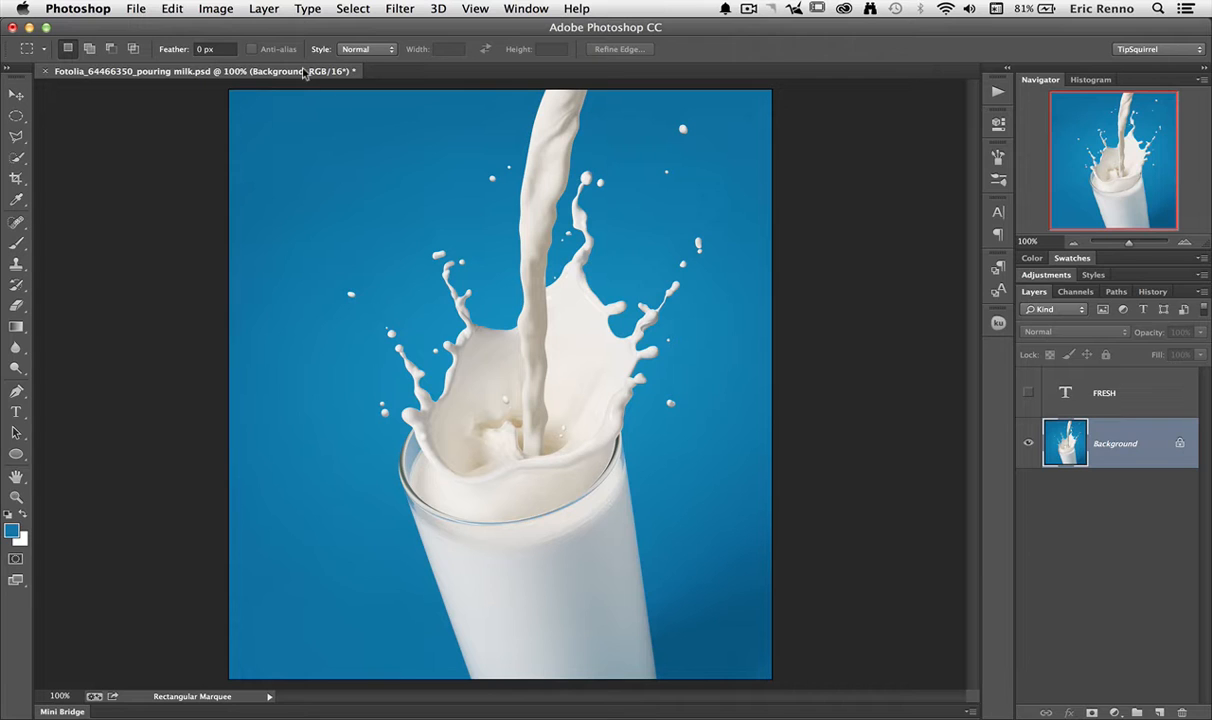
pyautogui.click(352, 8)
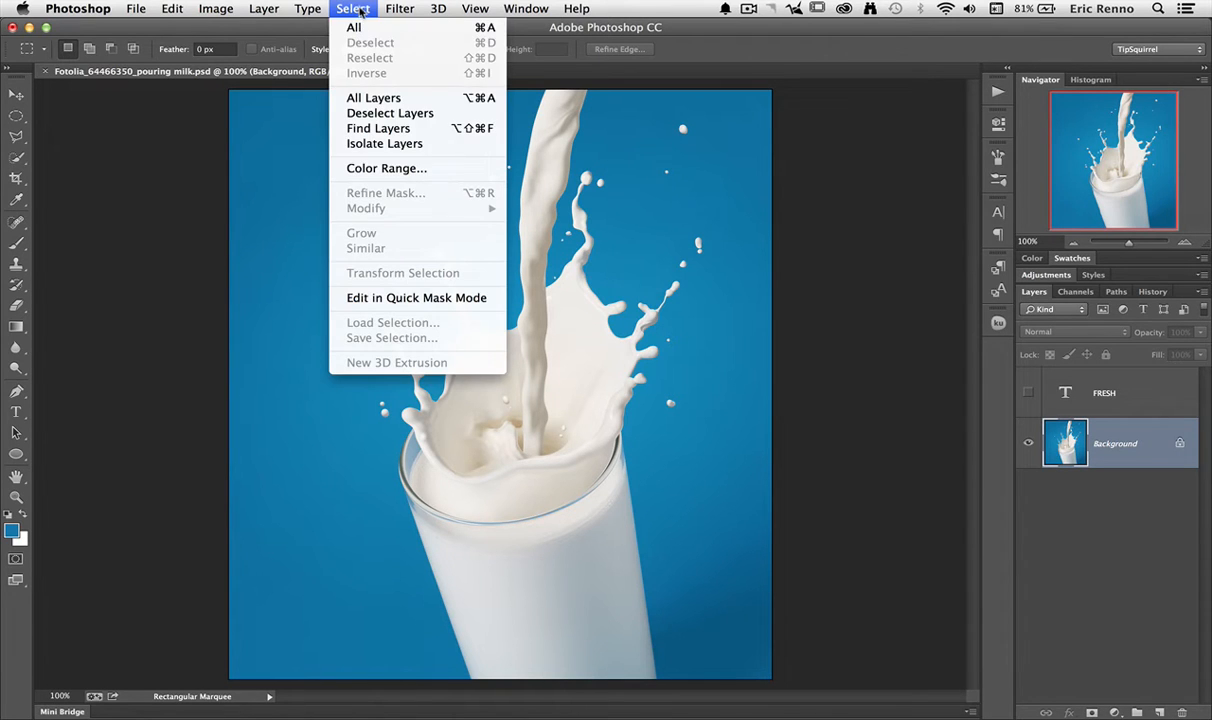
# Use Color Range to select the blue backdrop at Fuzziness about 81, excluding the milk splash
pyautogui.click(386, 168)
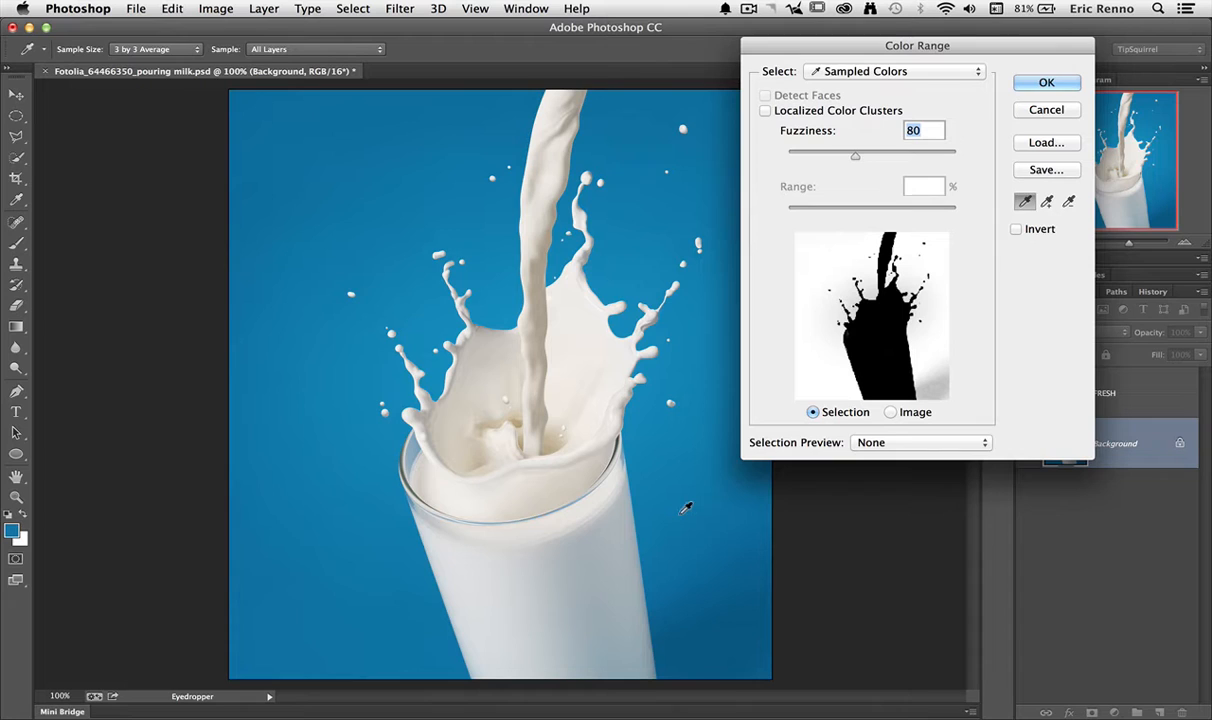
pyautogui.moveTo(978, 404)
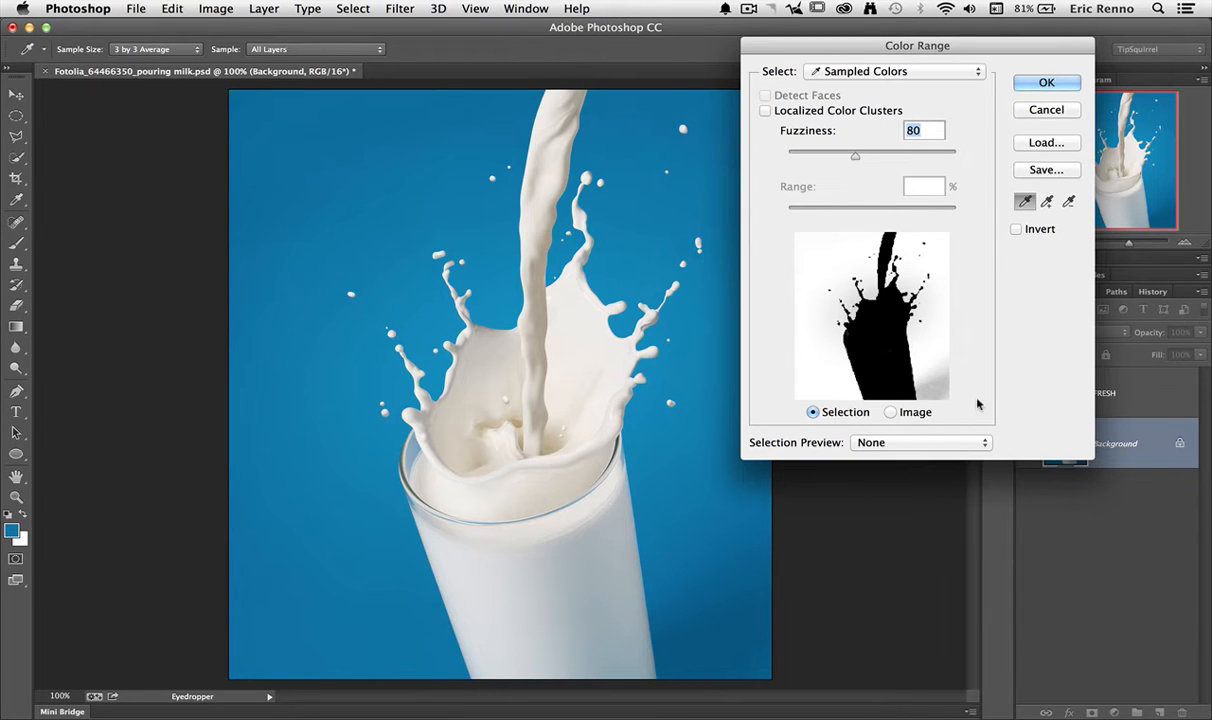
pyautogui.moveTo(710, 572)
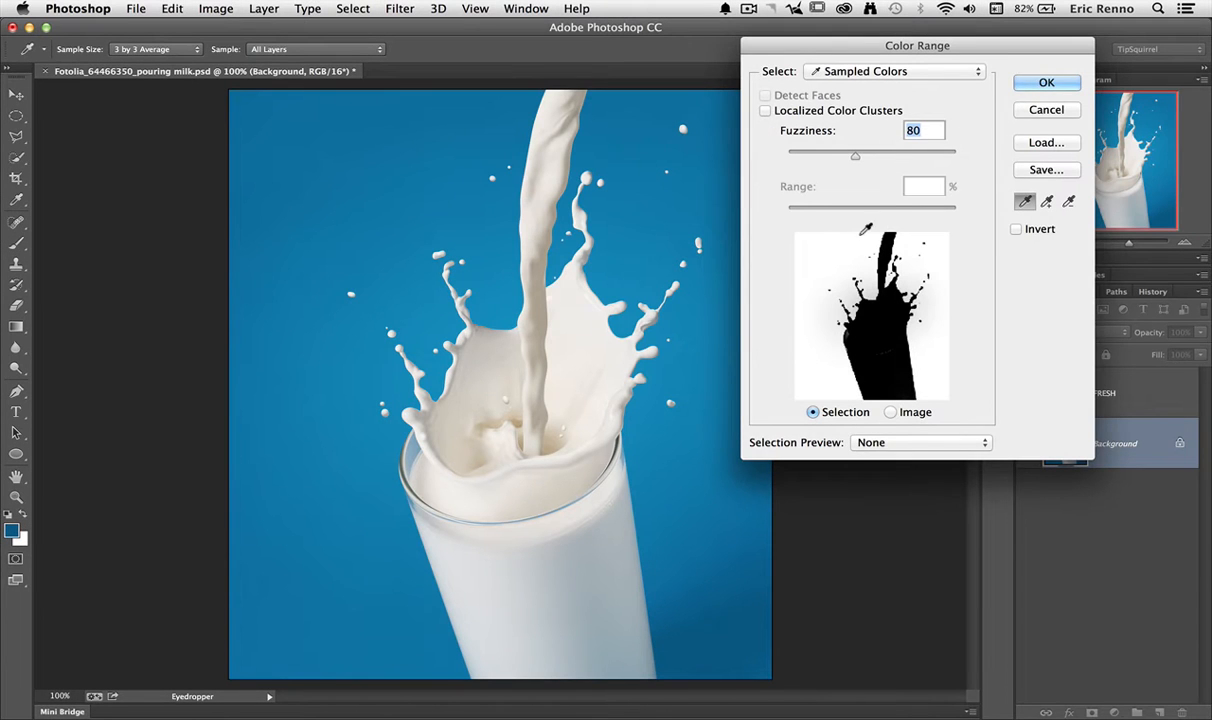
pyautogui.moveTo(870, 188)
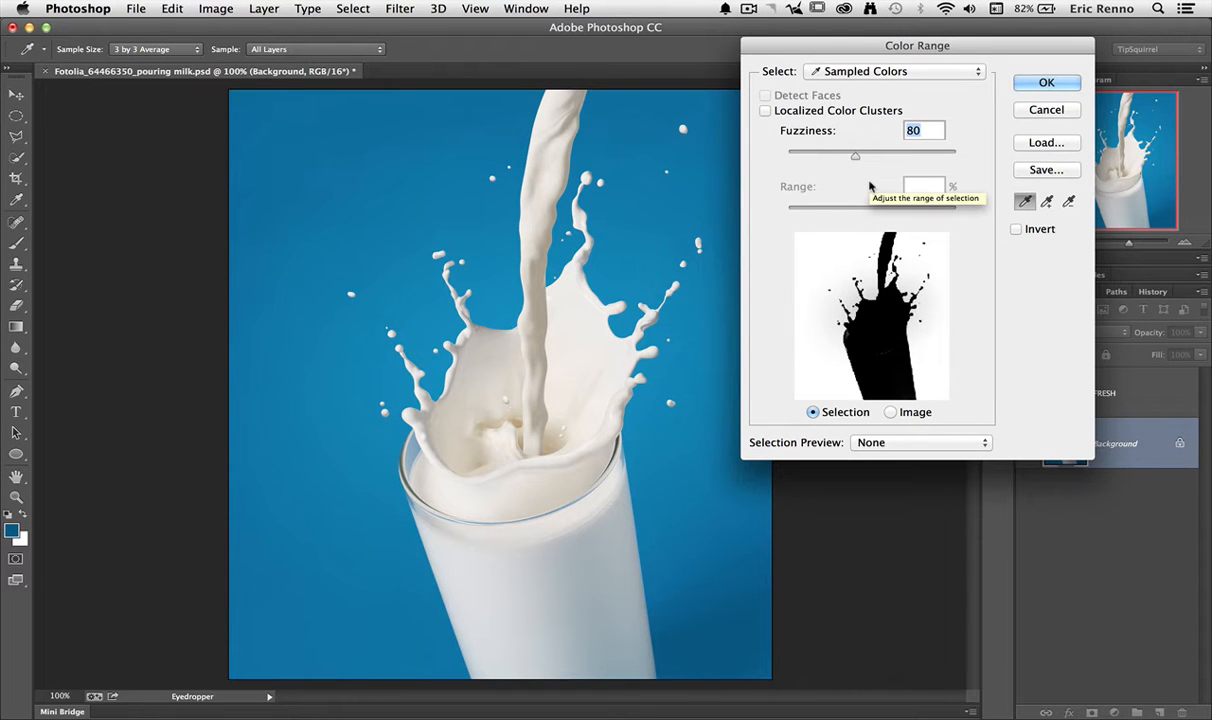
pyautogui.moveTo(856, 156); pyautogui.dragTo(952, 156)
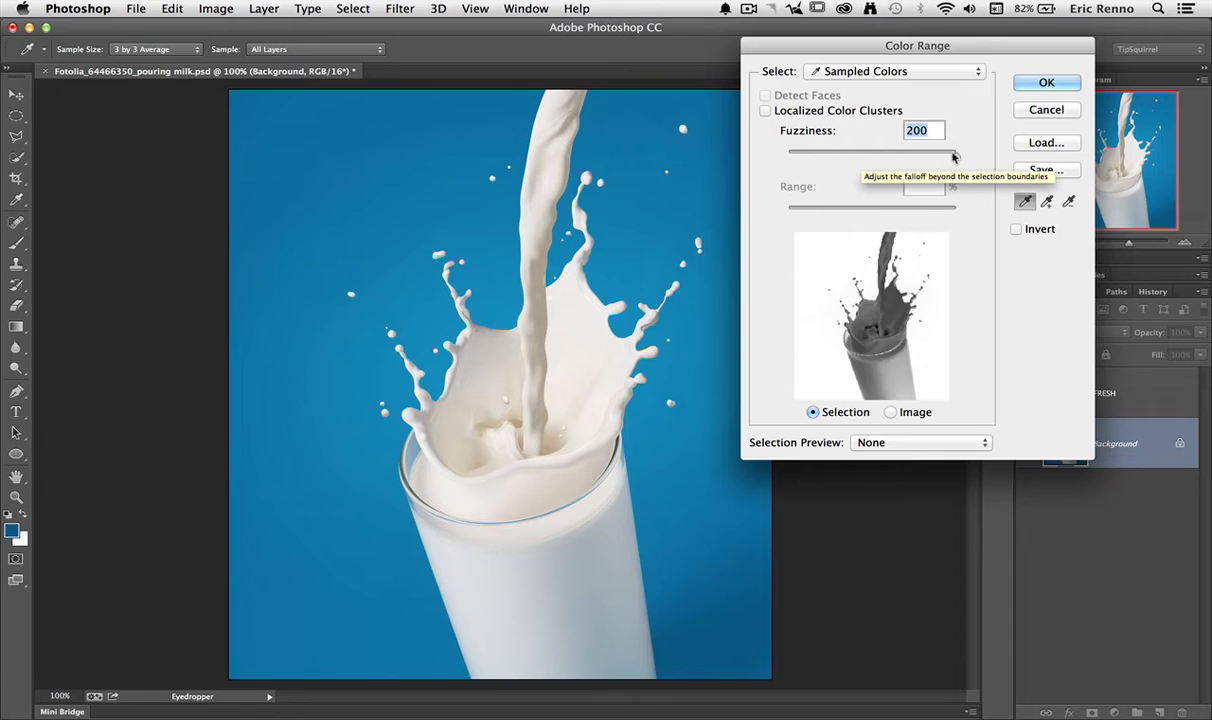
pyautogui.moveTo(950, 152); pyautogui.dragTo(856, 160)
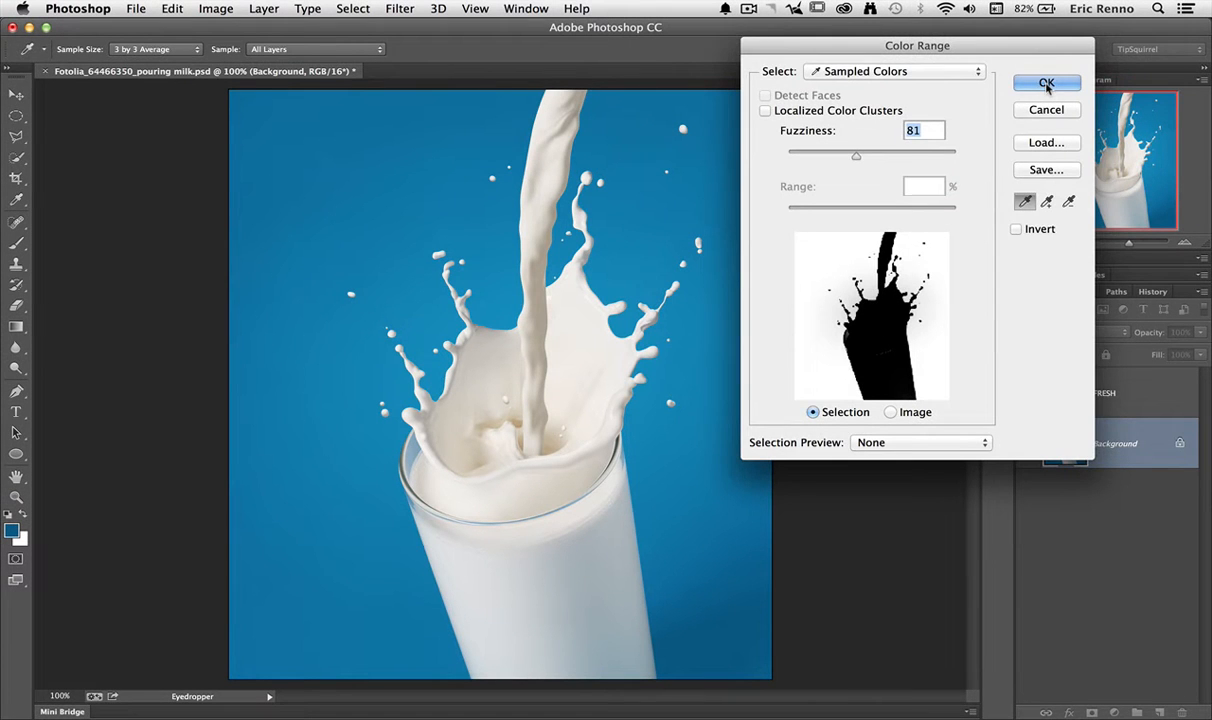
pyautogui.click(1046, 84)
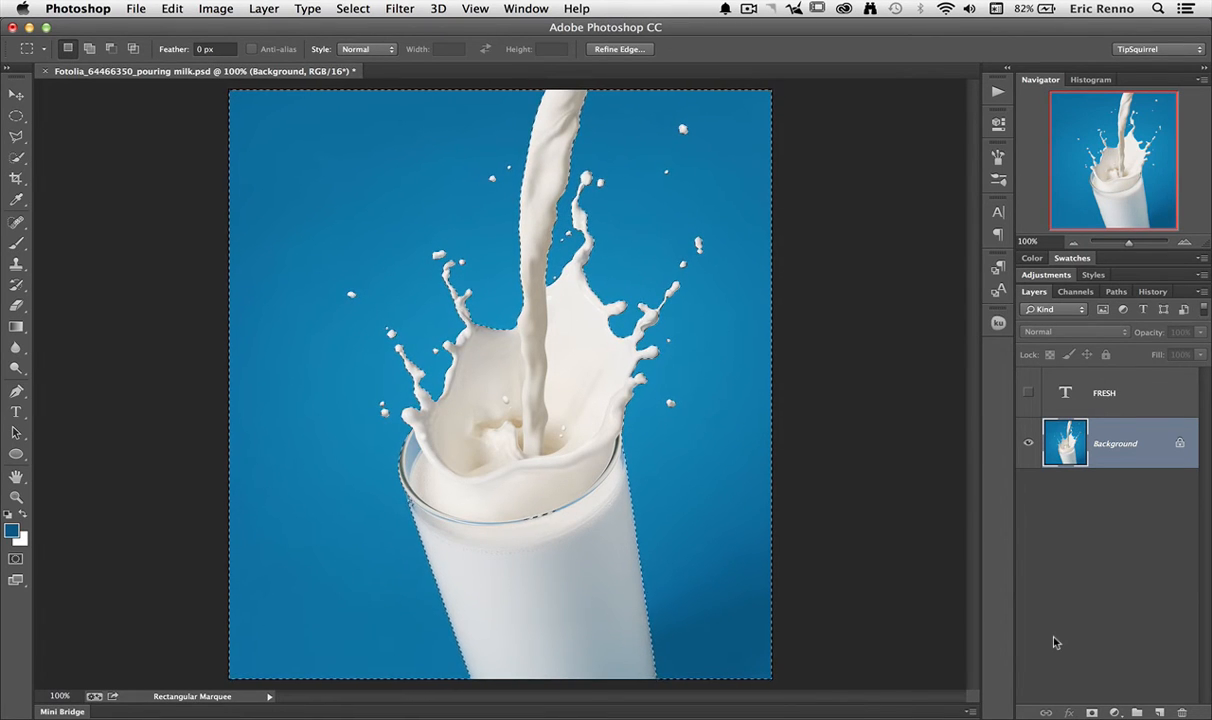
# Reveal the FRESH layer and add a layer mask from the selection so the milk covers the letters
pyautogui.click(1110, 392)
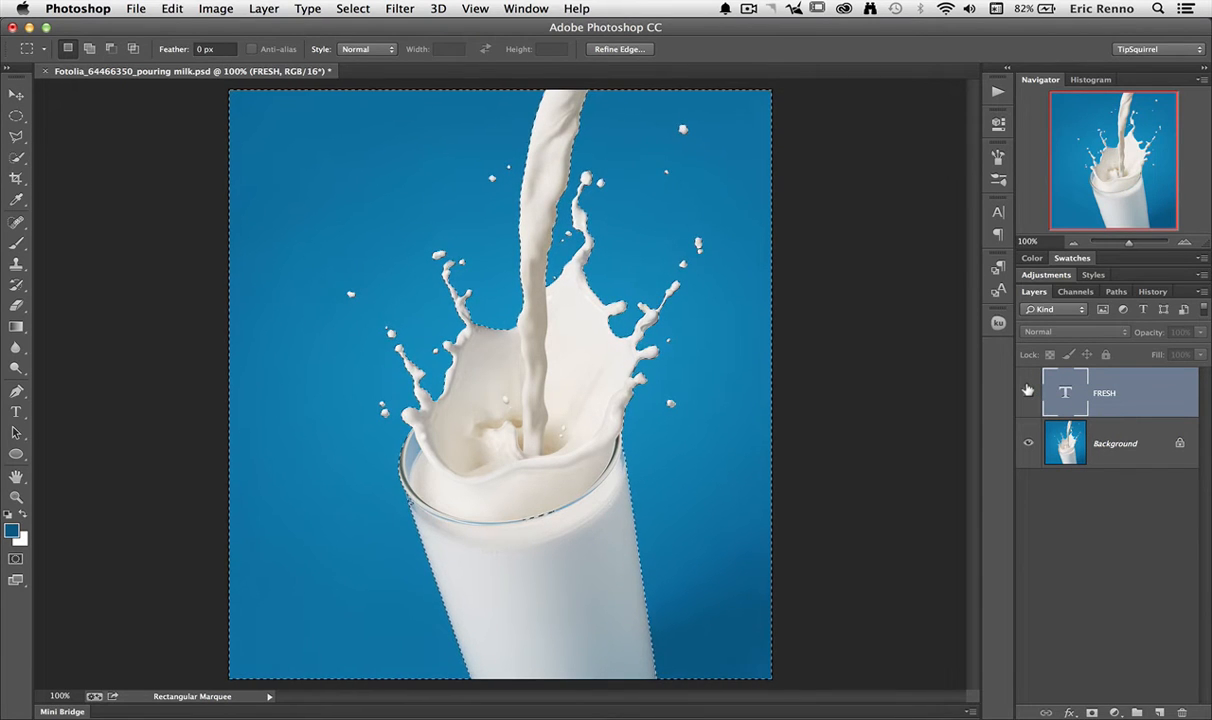
pyautogui.click(1028, 392)
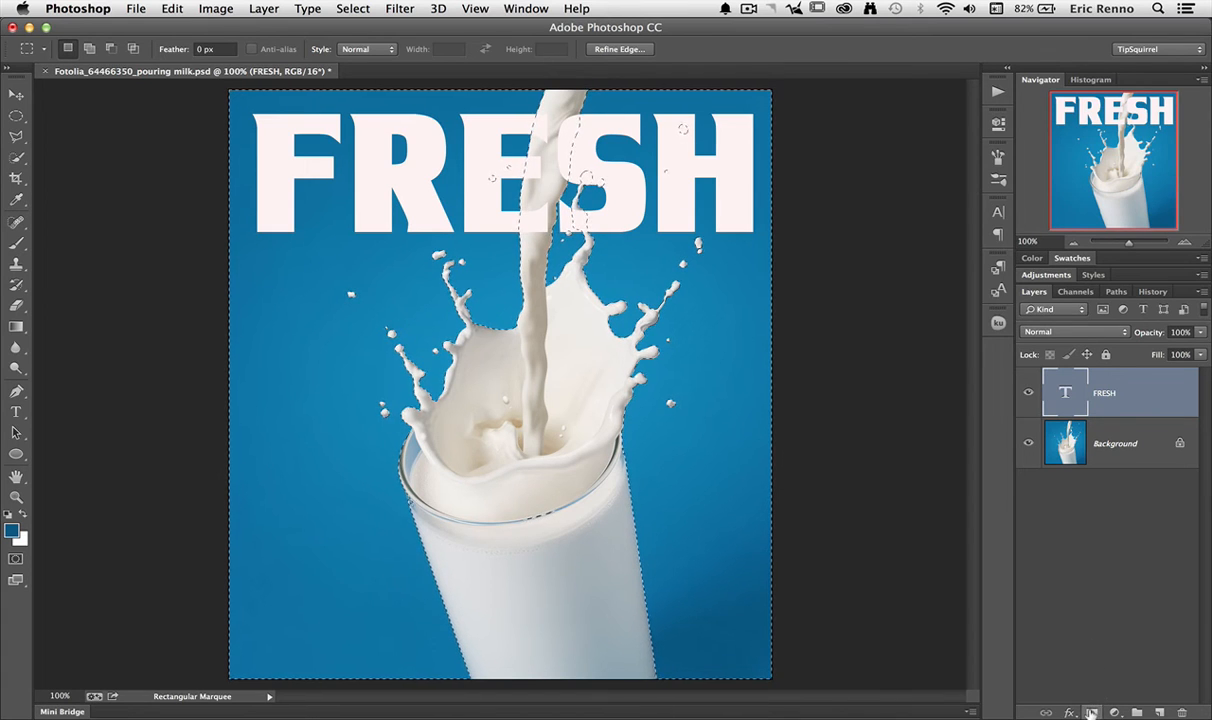
pyautogui.click(1092, 712)
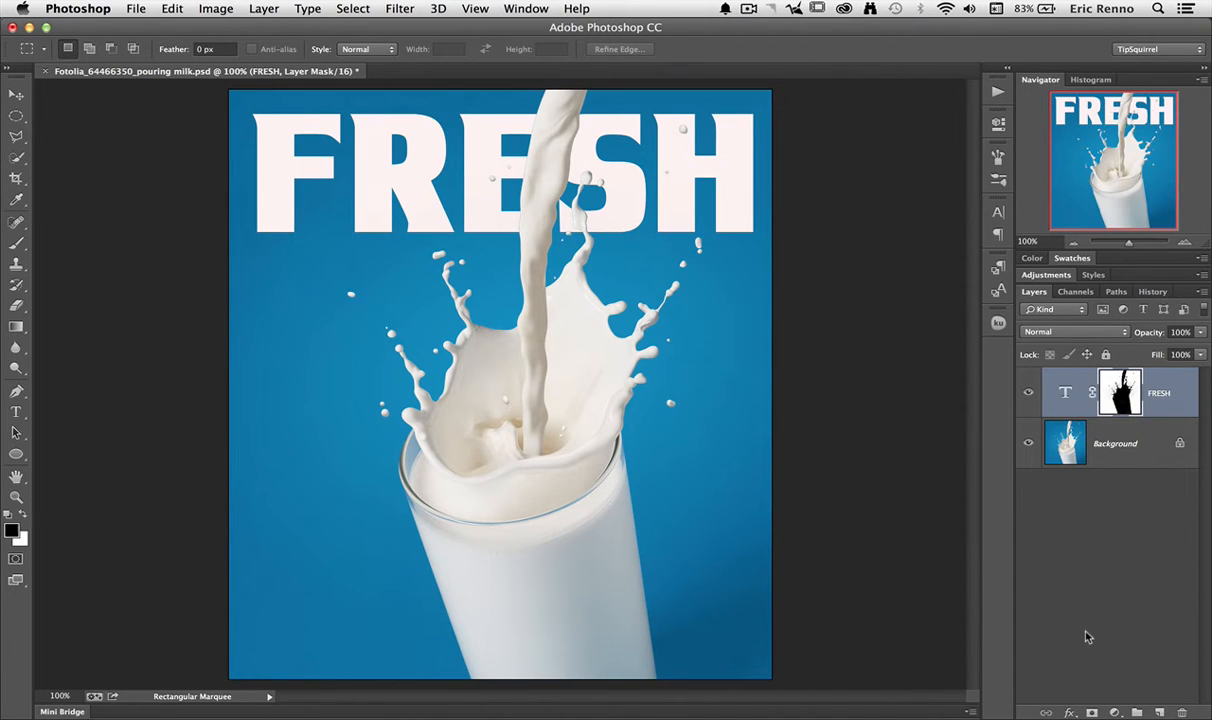
pyautogui.moveTo(320, 144)
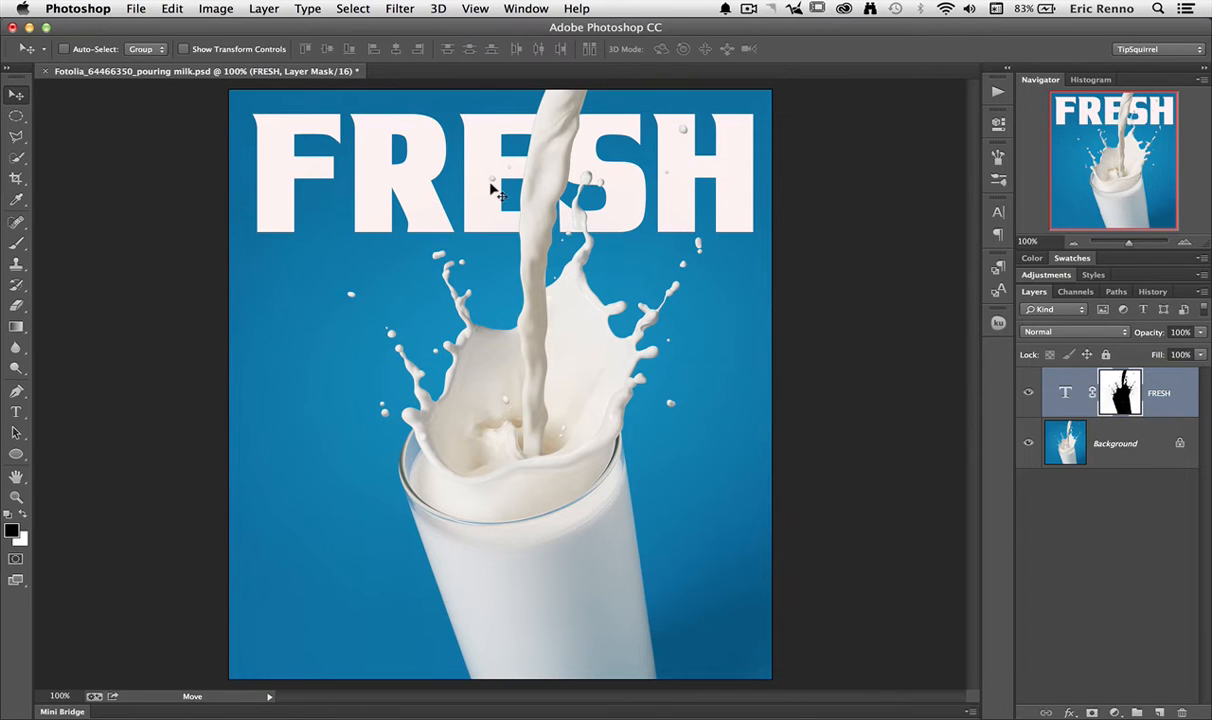
# Unlink the FRESH text from its mask so the word moves while the milk mask stays in place
pyautogui.moveTo(490, 190); pyautogui.dragTo(456, 222)
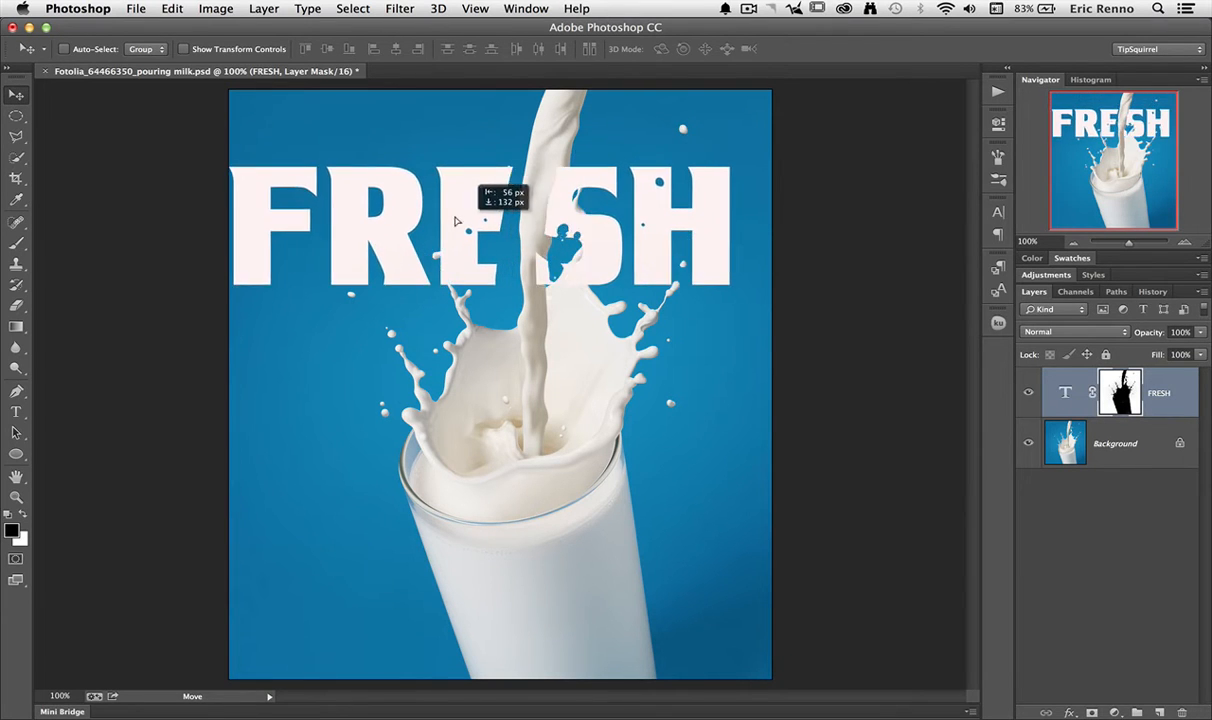
pyautogui.moveTo(456, 220); pyautogui.dragTo(280, 178)
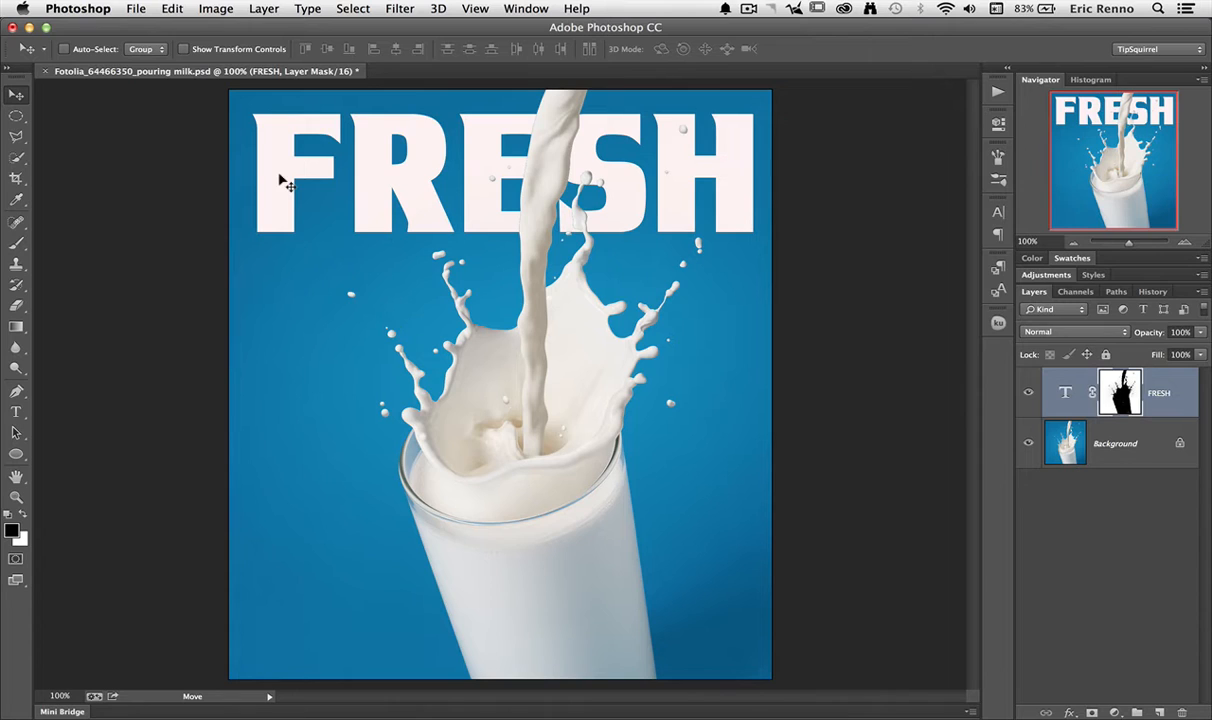
pyautogui.moveTo(1116, 532)
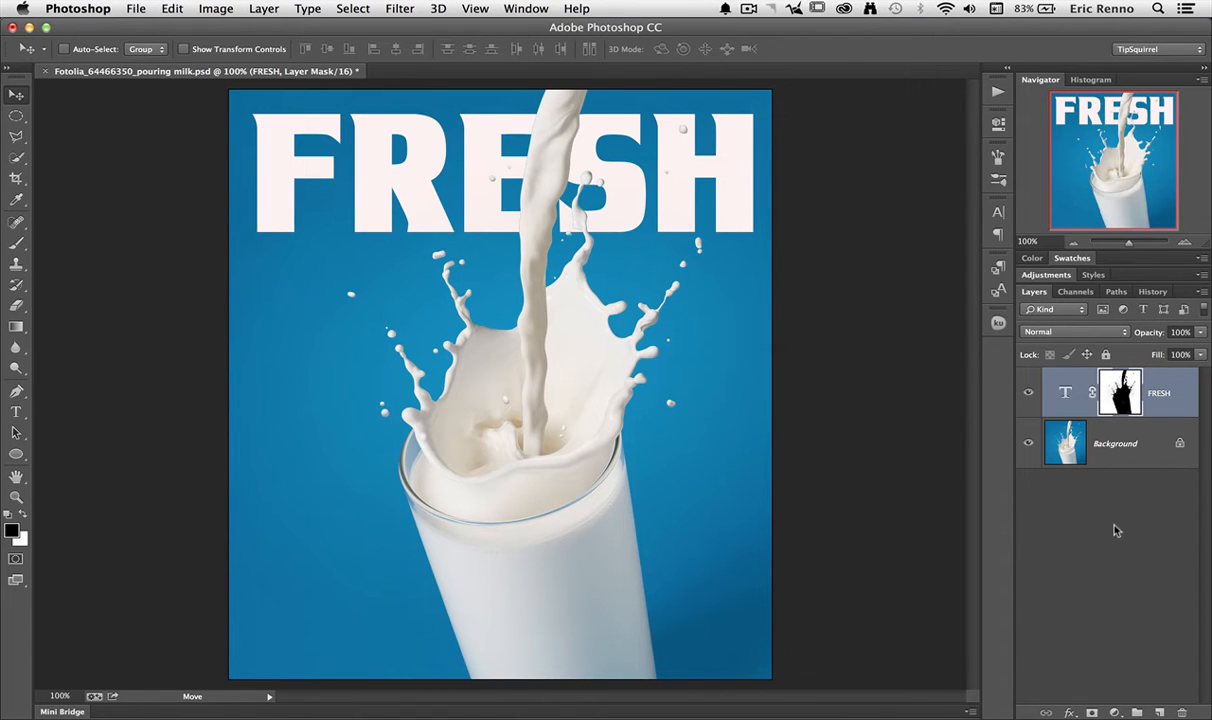
pyautogui.moveTo(1100, 480)
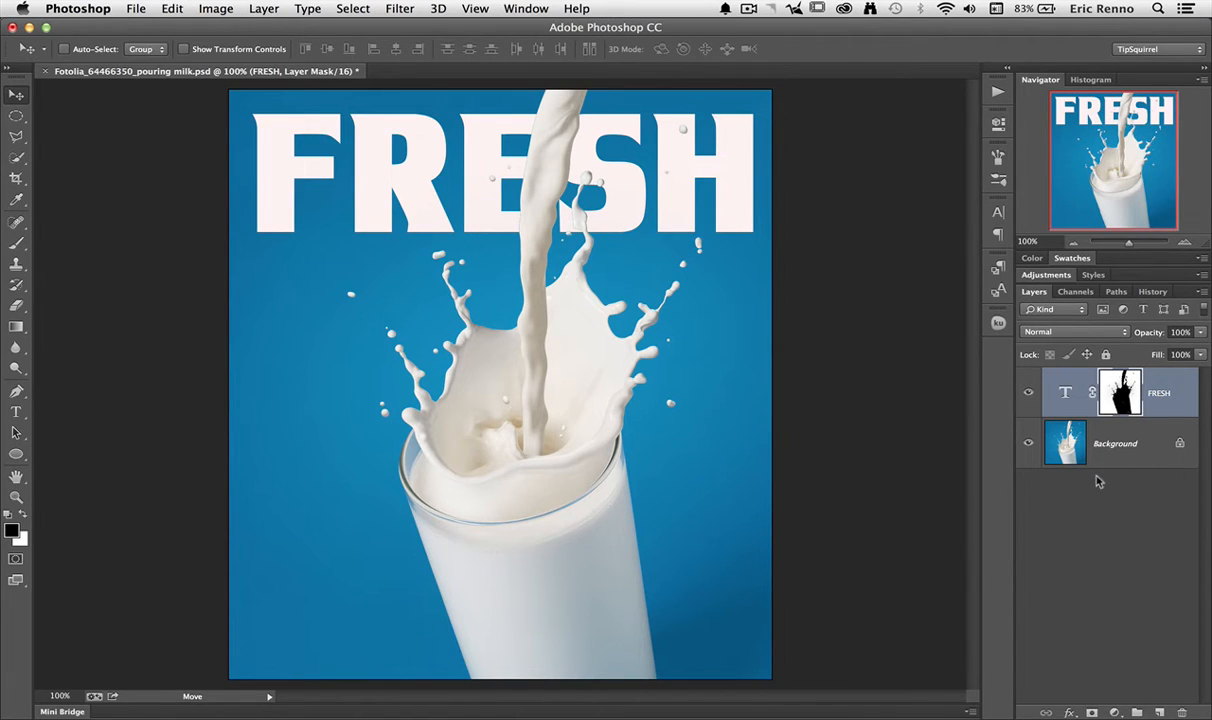
pyautogui.moveTo(1116, 488)
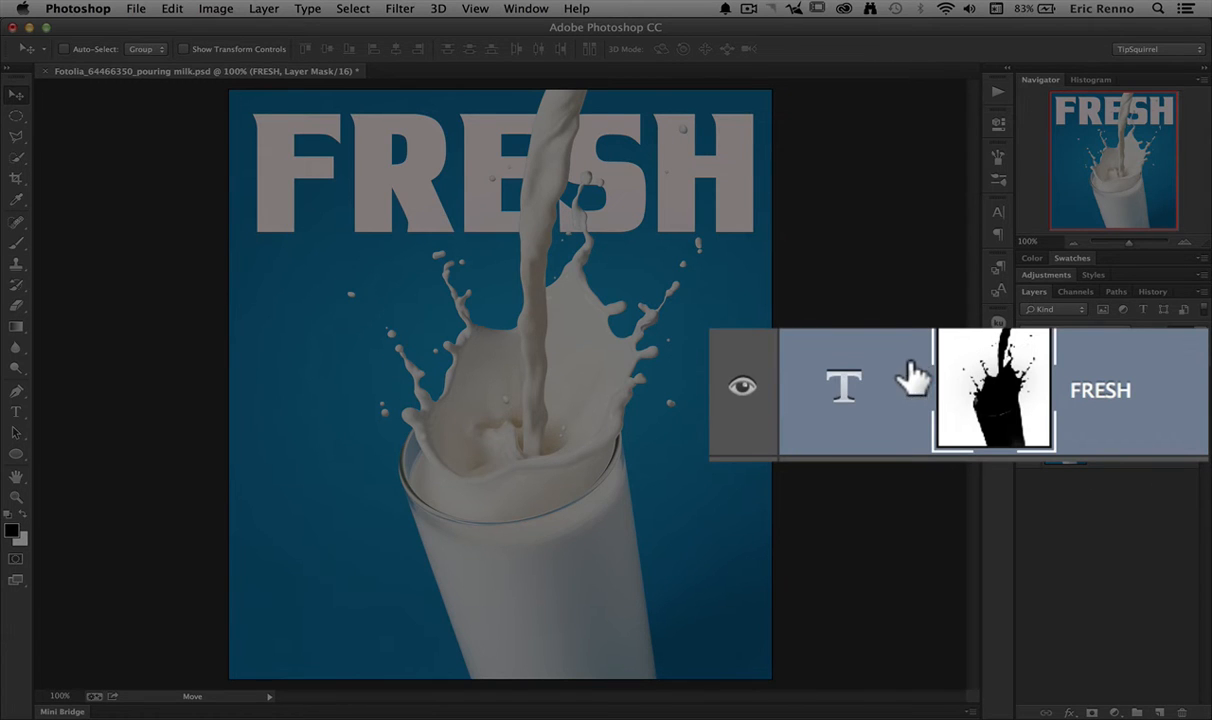
pyautogui.click(1064, 390)
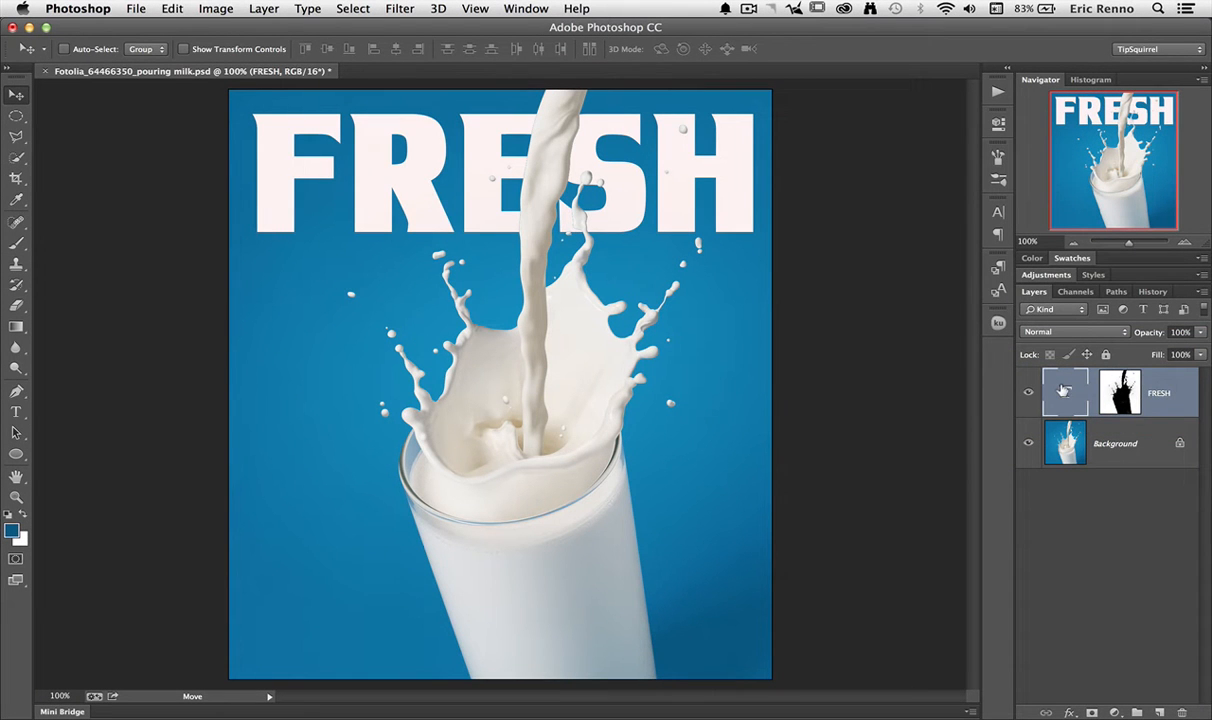
pyautogui.moveTo(490, 170); pyautogui.dragTo(400, 264)
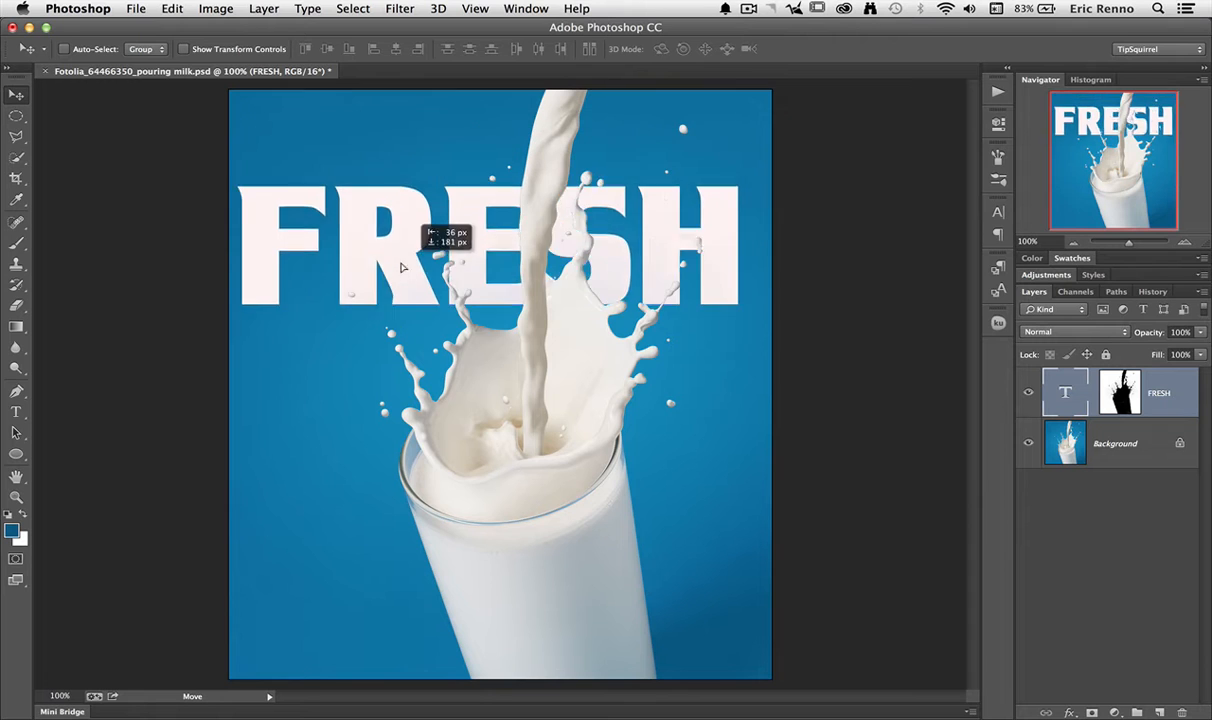
pyautogui.moveTo(400, 264); pyautogui.dragTo(410, 424)
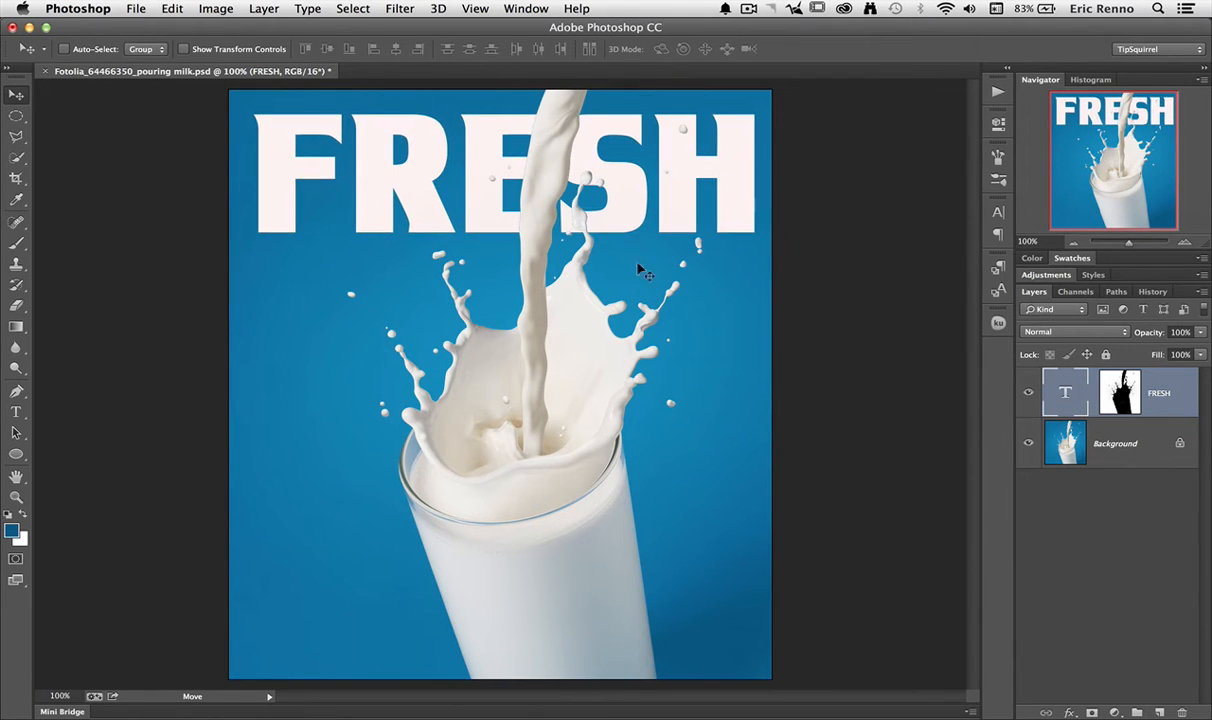
pyautogui.click(1120, 390)
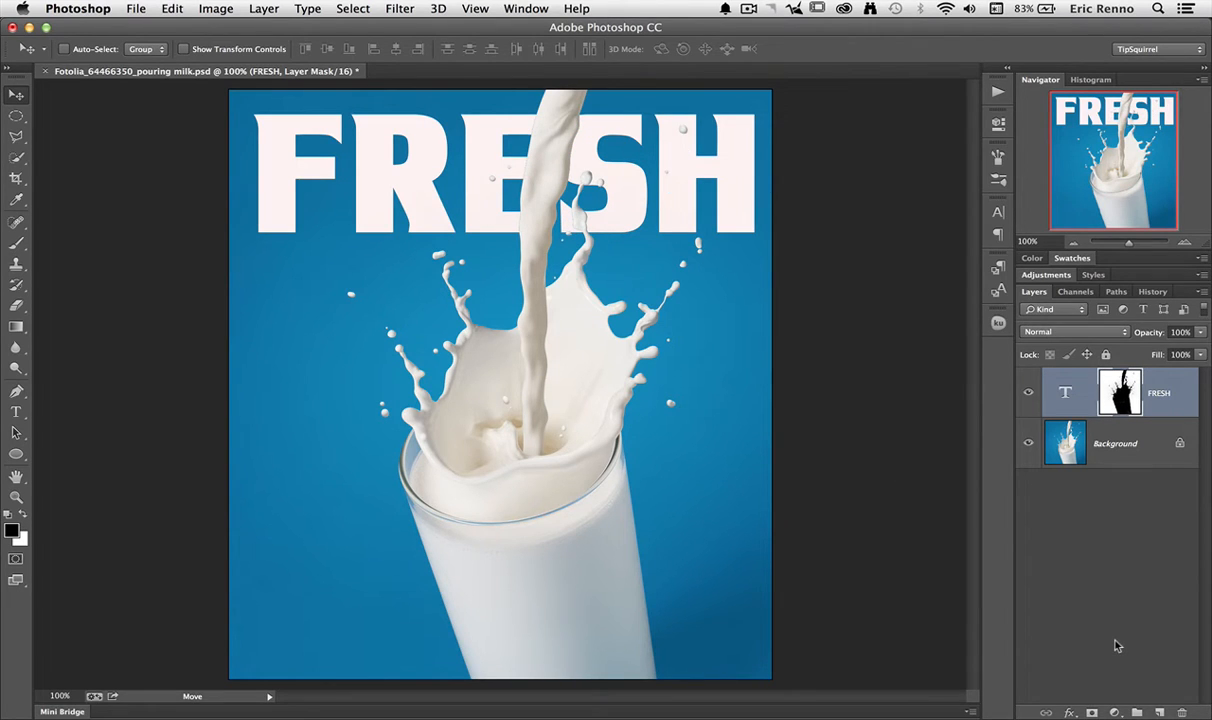
pyautogui.moveTo(1176, 518)
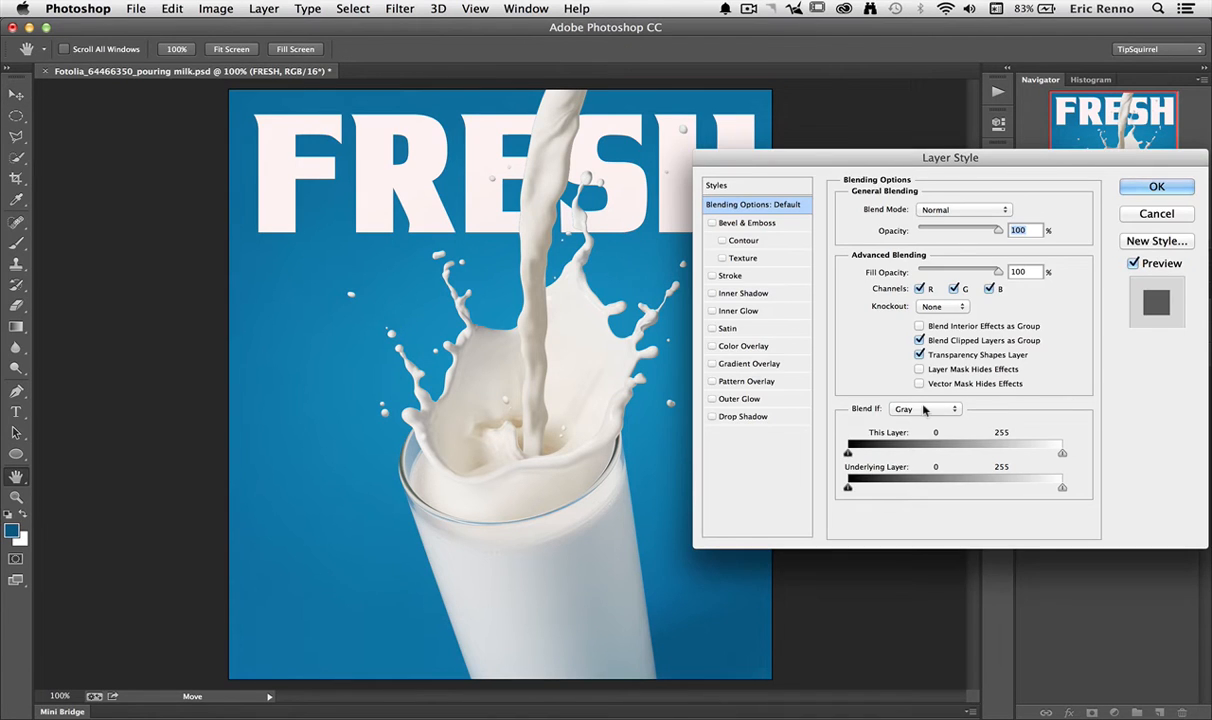
# Add a drop shadow to the FRESH word with a larger offset and confirm it
pyautogui.click(742, 416)
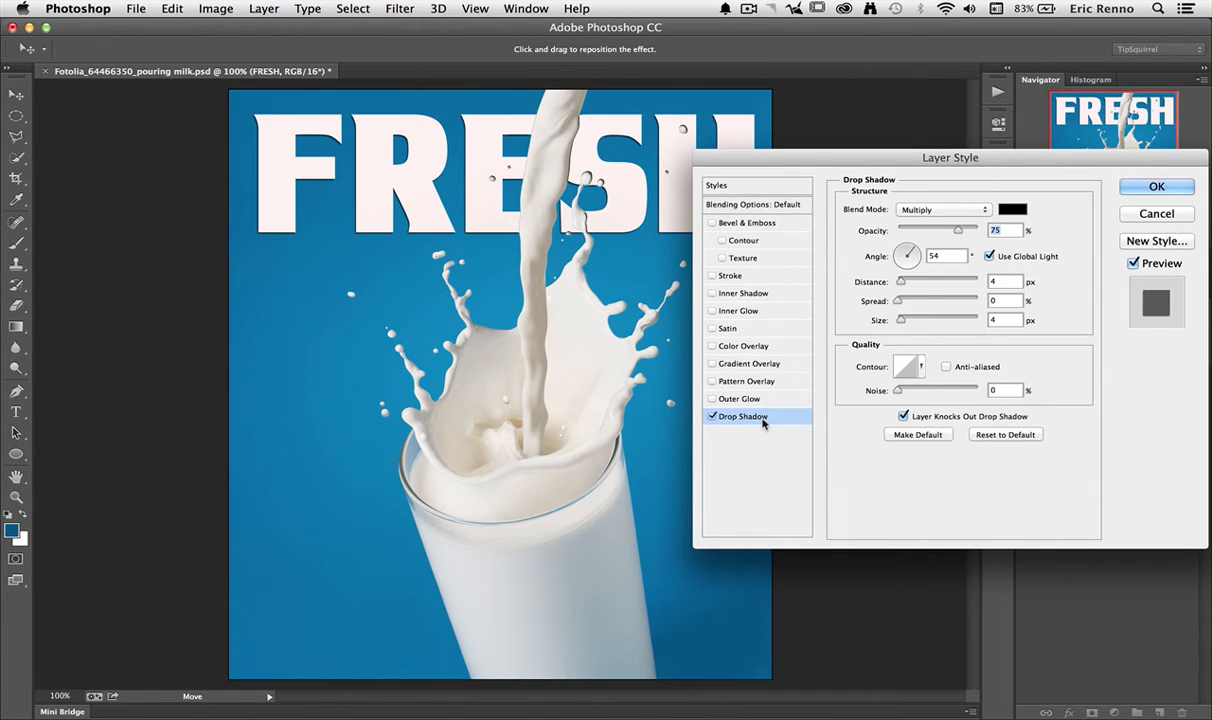
pyautogui.moveTo(412, 198)
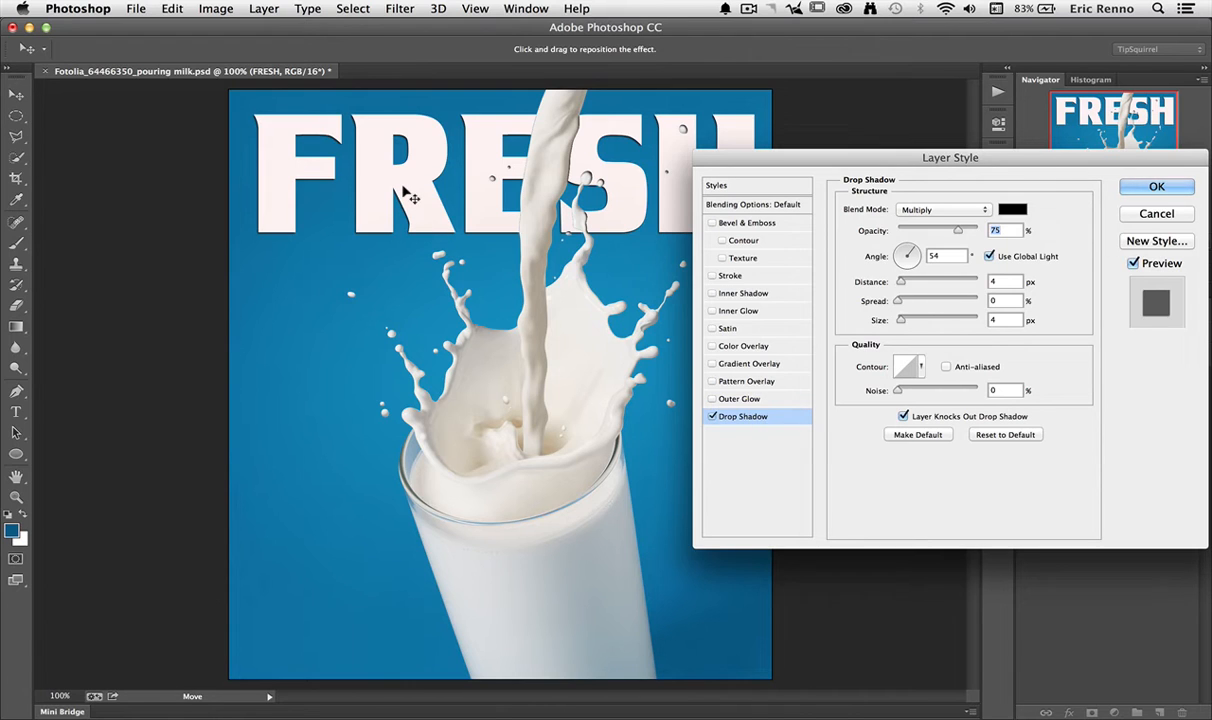
pyautogui.moveTo(900, 280); pyautogui.dragTo(928, 280)
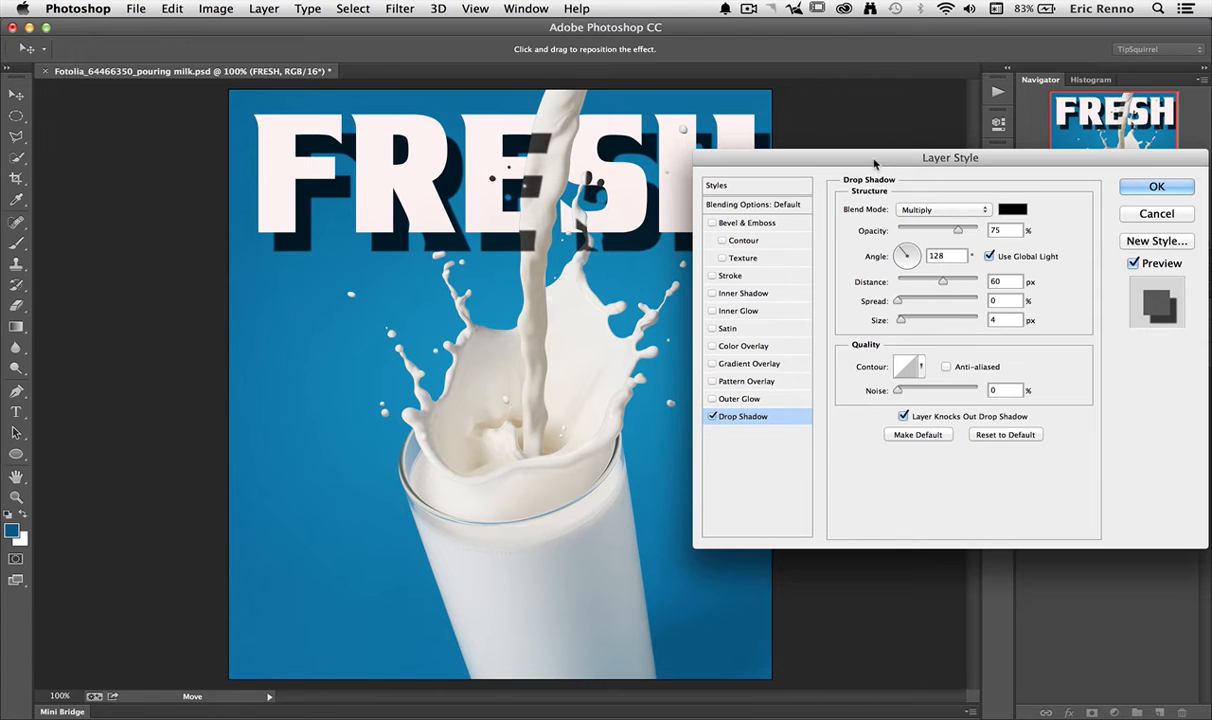
pyautogui.click(1156, 186)
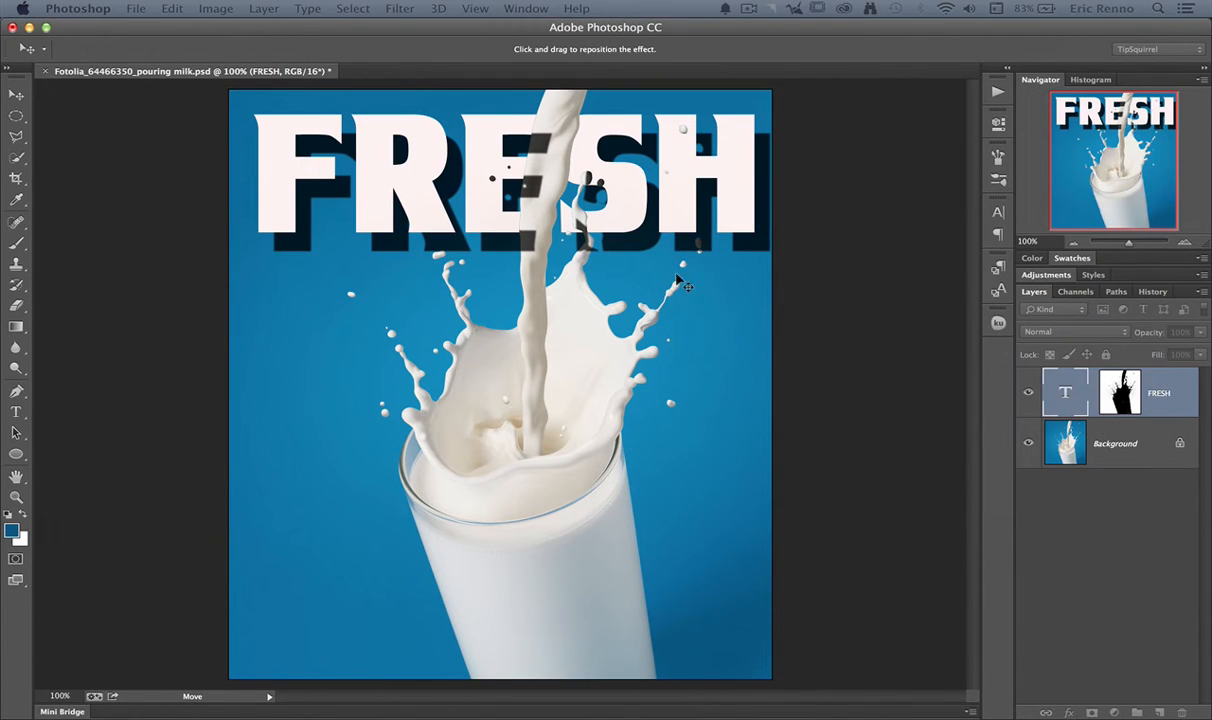
pyautogui.moveTo(532, 288)
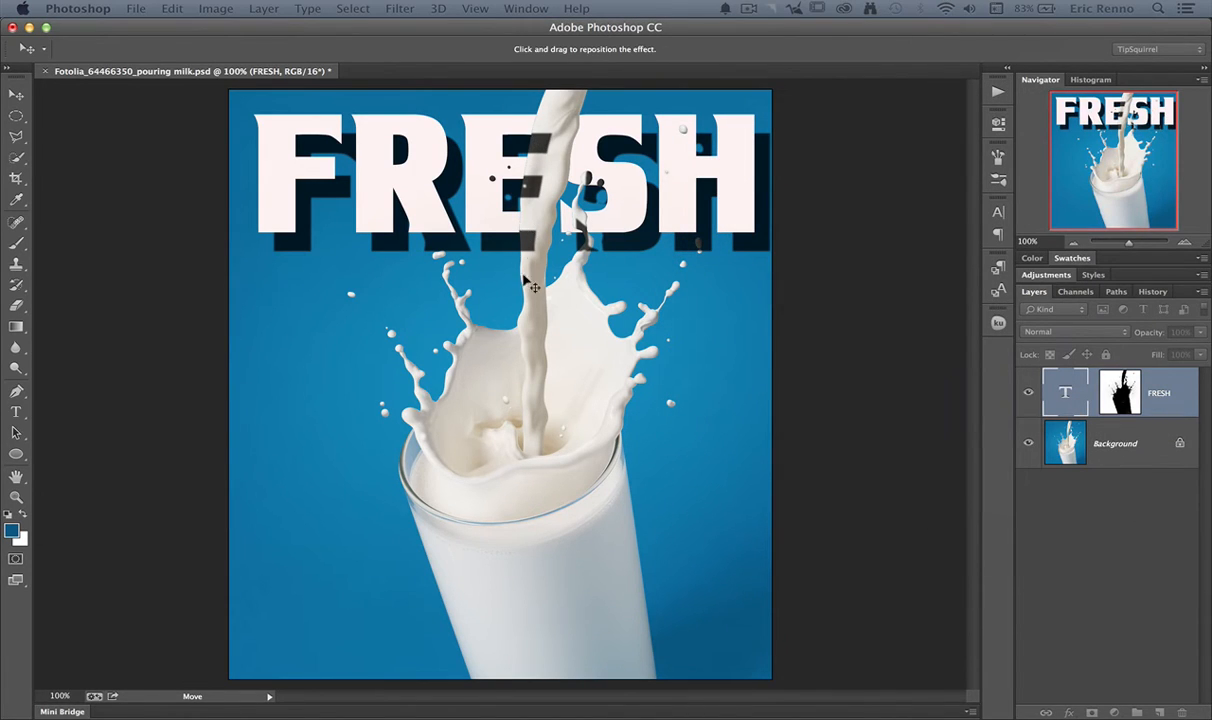
pyautogui.moveTo(548, 278)
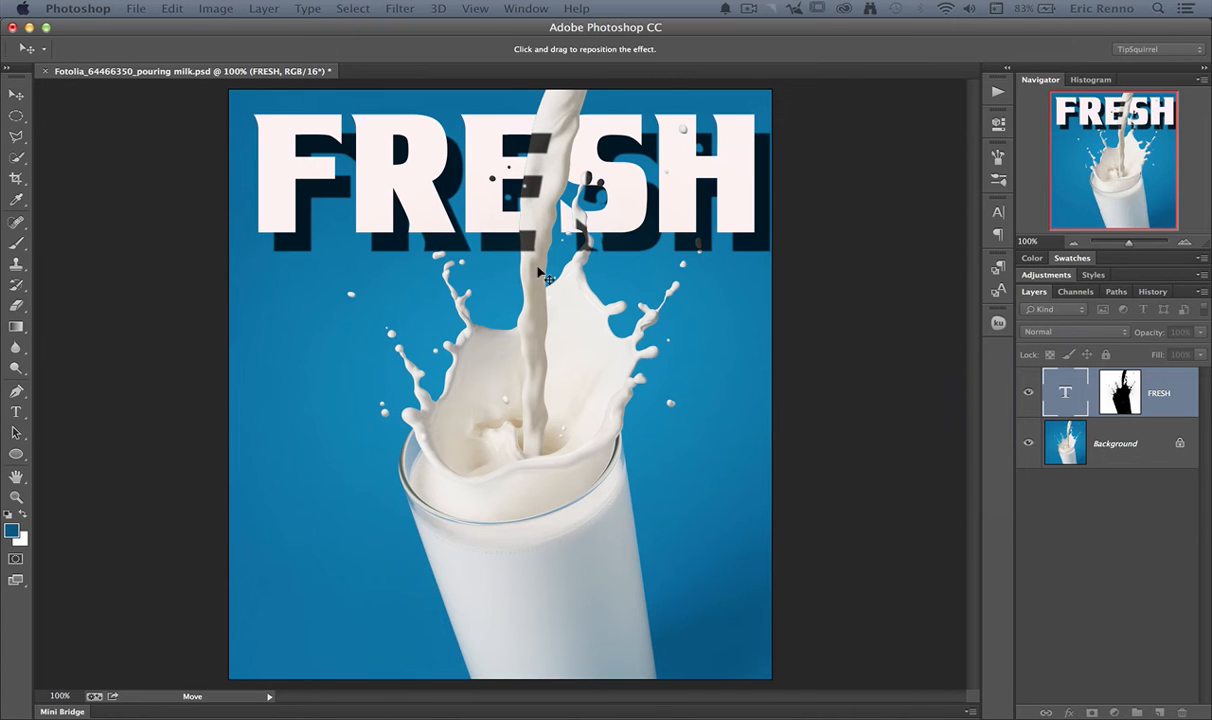
pyautogui.moveTo(540, 276)
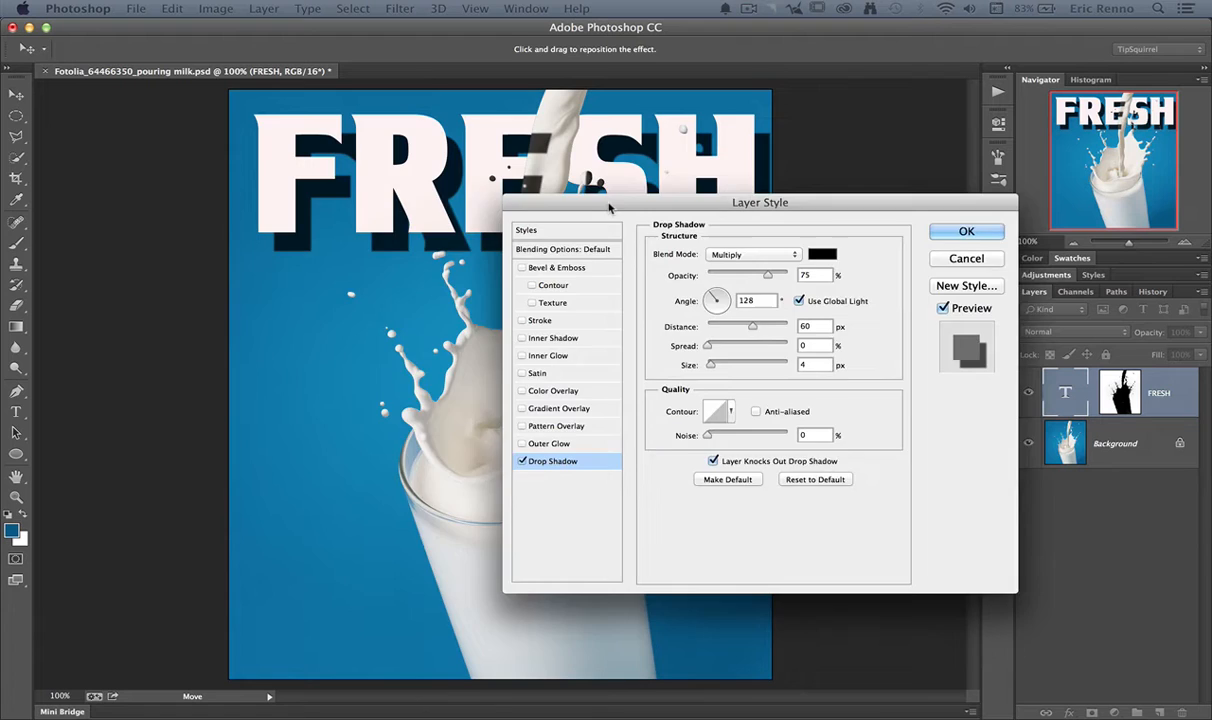
# Reopen the Layer Style dialog, move it aside and show the layer's Blending Options
pyautogui.moveTo(760, 202); pyautogui.dragTo(508, 170)
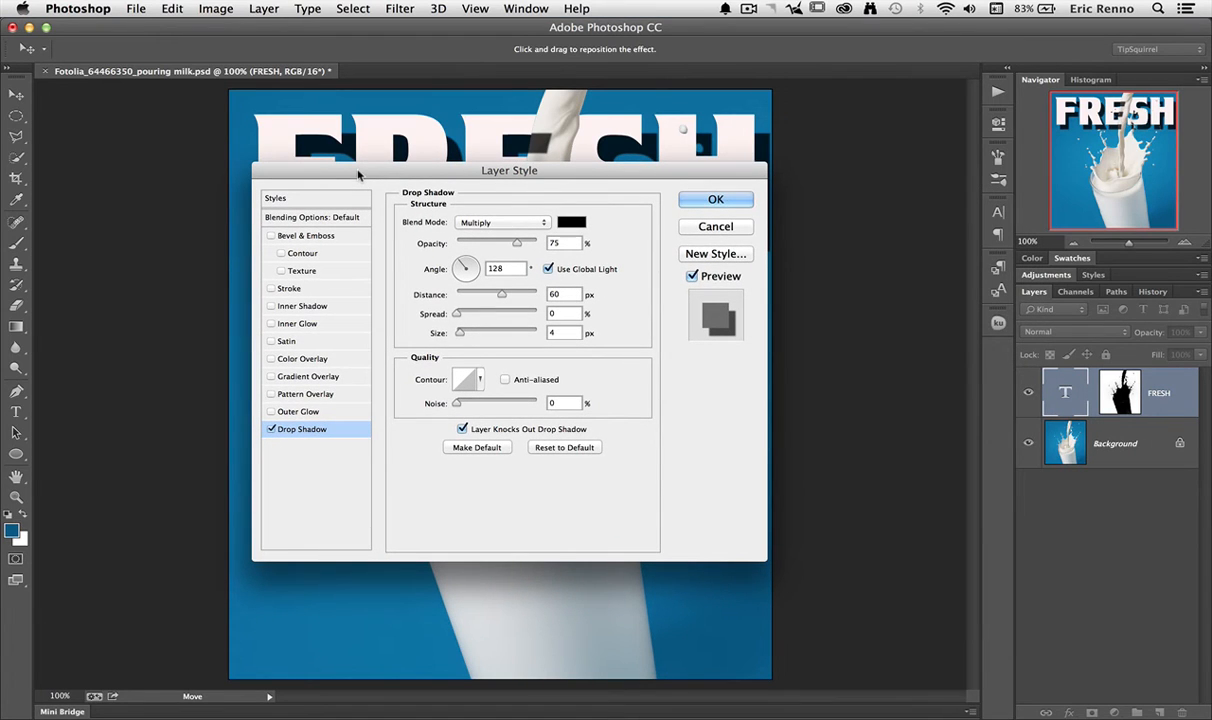
pyautogui.moveTo(508, 168); pyautogui.dragTo(752, 122)
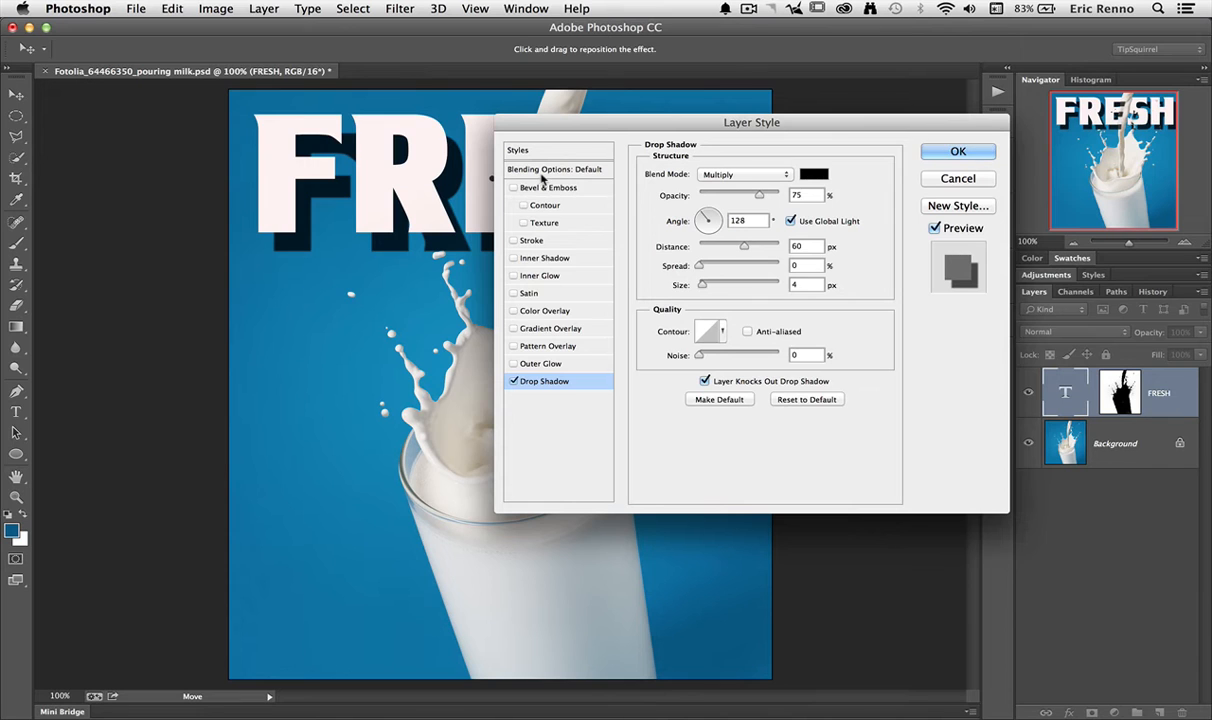
pyautogui.click(554, 168)
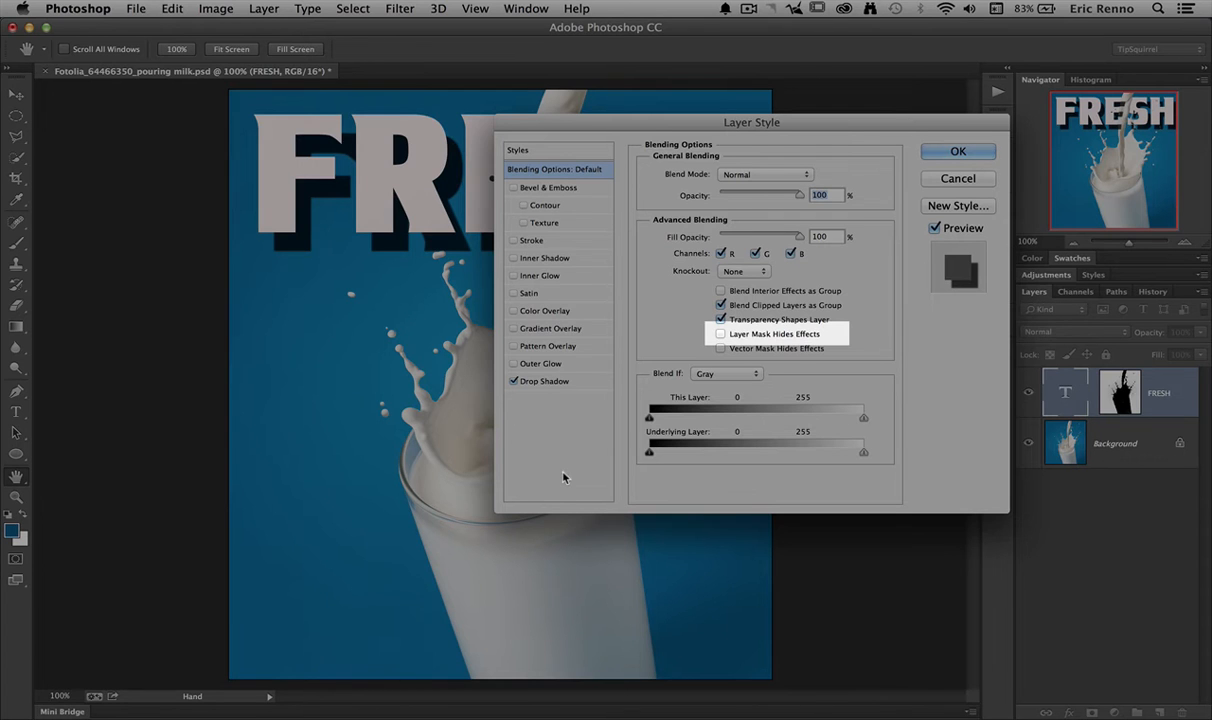
# Enable Layer Mask Hides Effects so the milk also covers the shadow, then nudge the shadow's position
pyautogui.moveTo(752, 122); pyautogui.dragTo(876, 62)
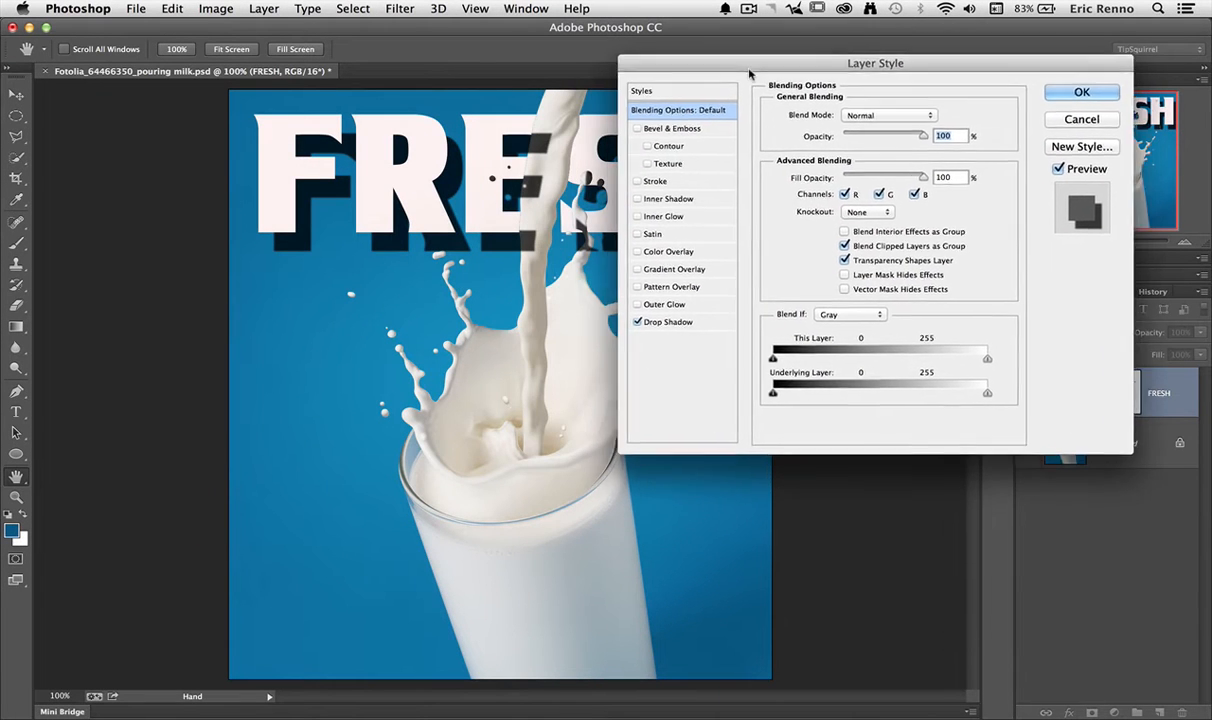
pyautogui.click(844, 274)
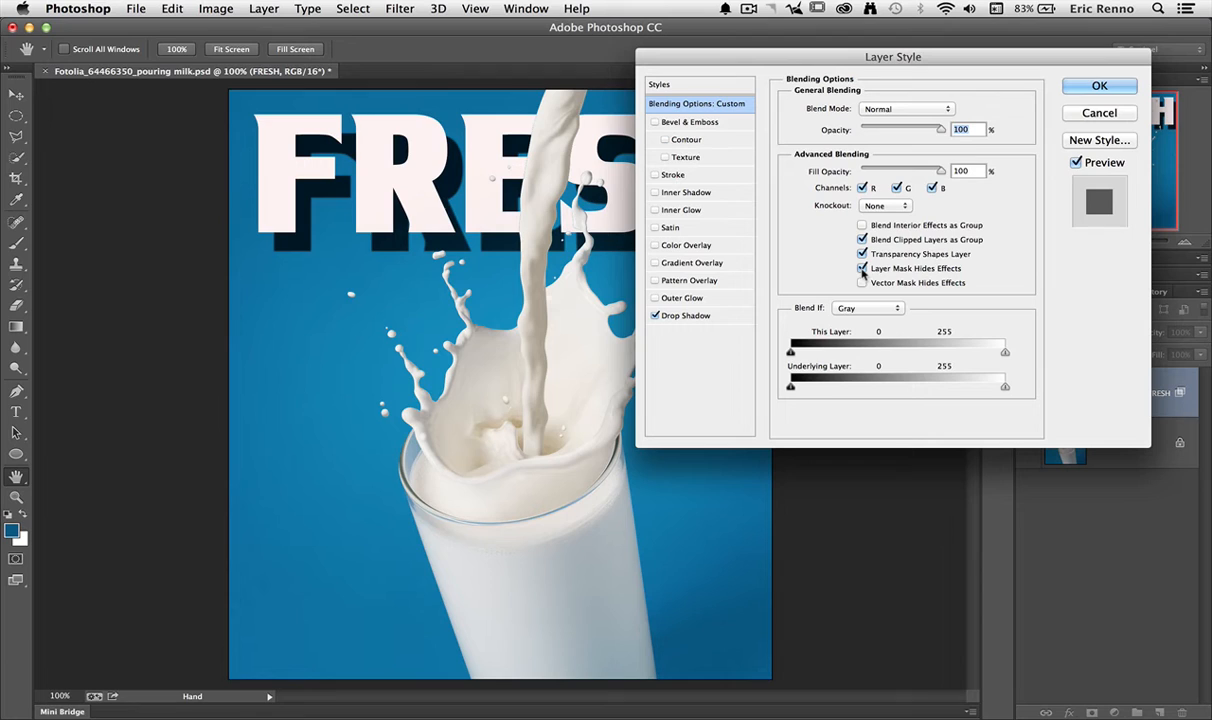
pyautogui.click(862, 268)
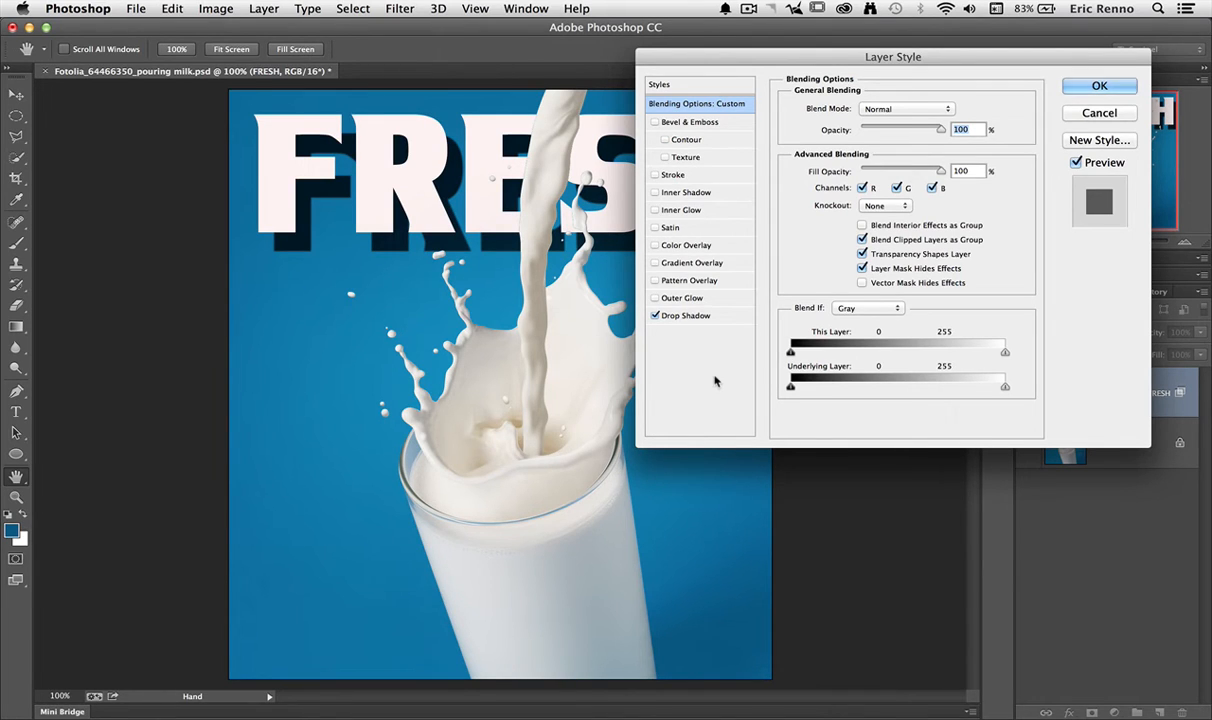
pyautogui.click(686, 316)
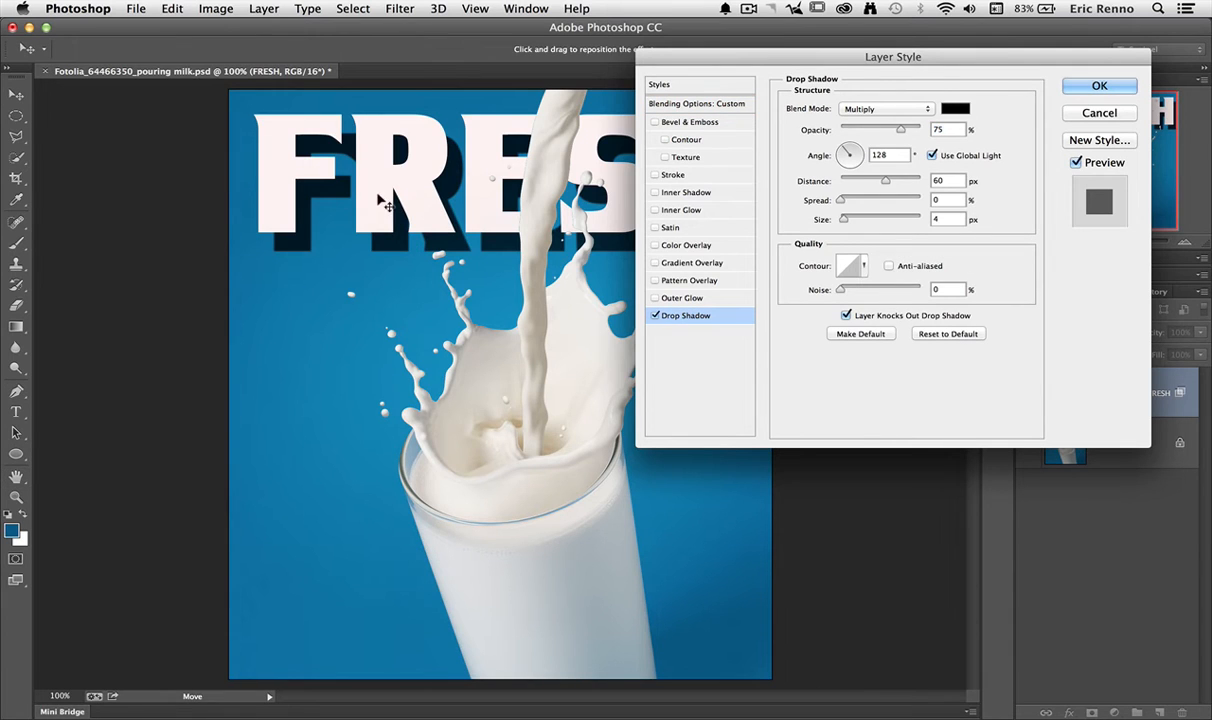
pyautogui.moveTo(884, 180); pyautogui.dragTo(864, 180)
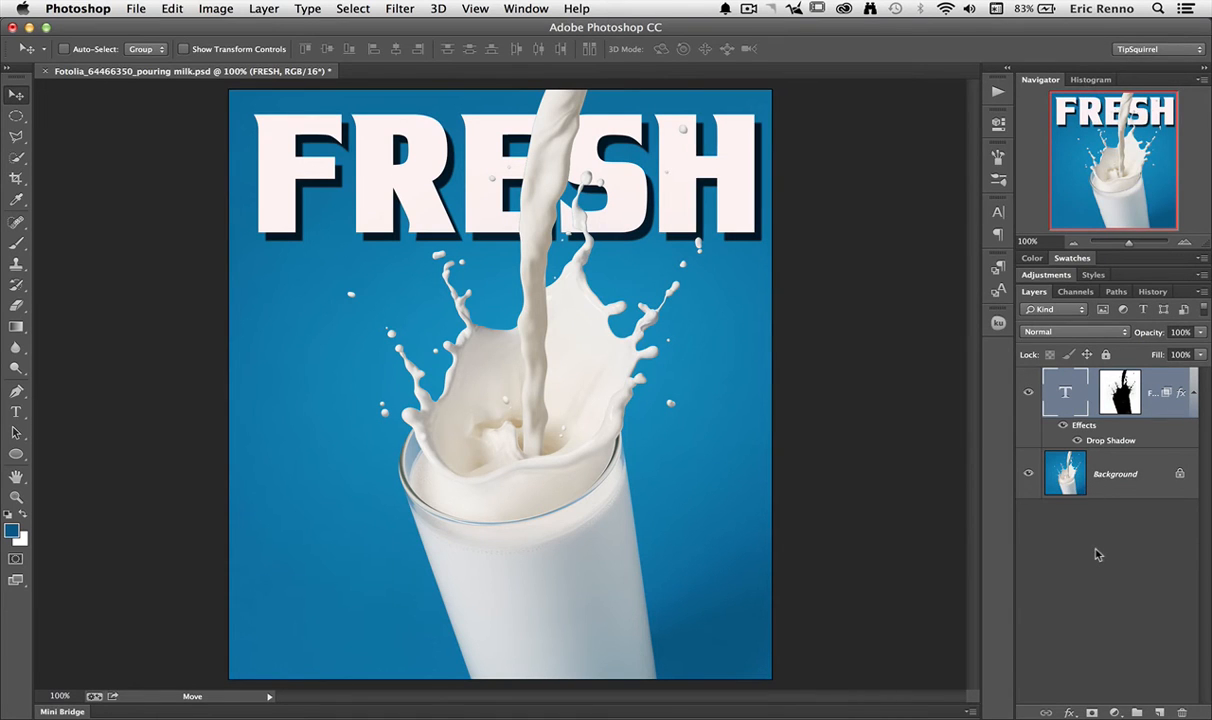
pyautogui.moveTo(1148, 390)
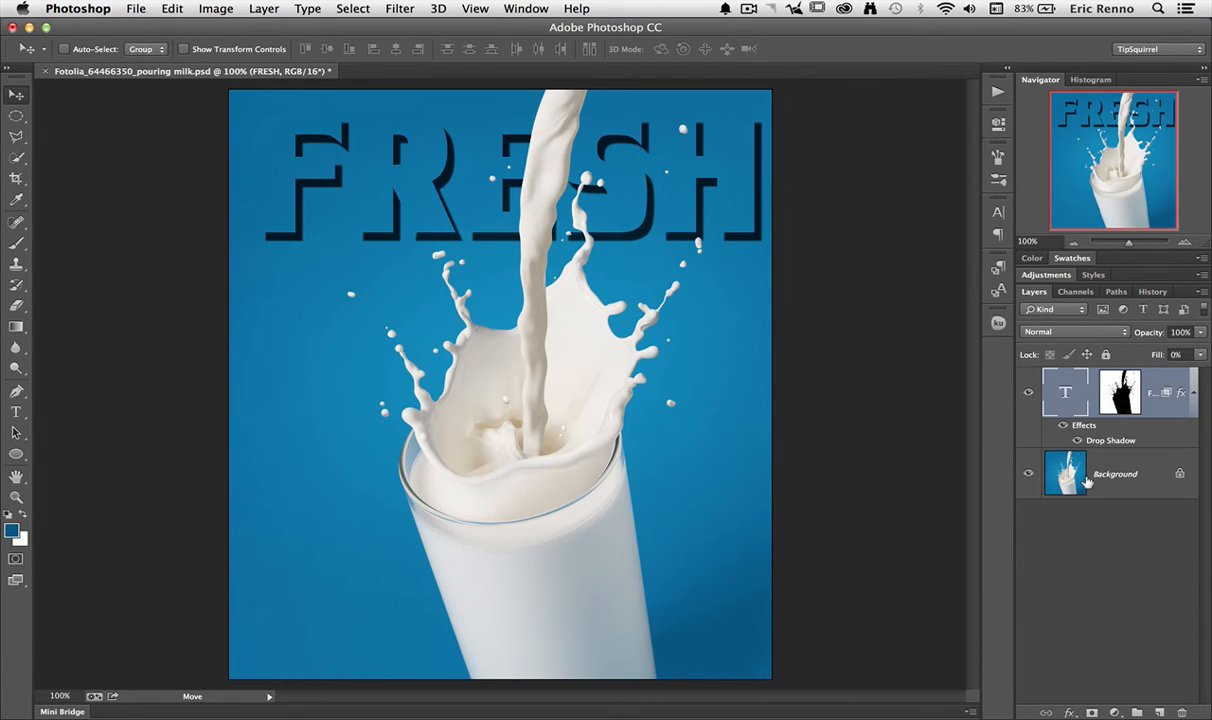
pyautogui.moveTo(1092, 512)
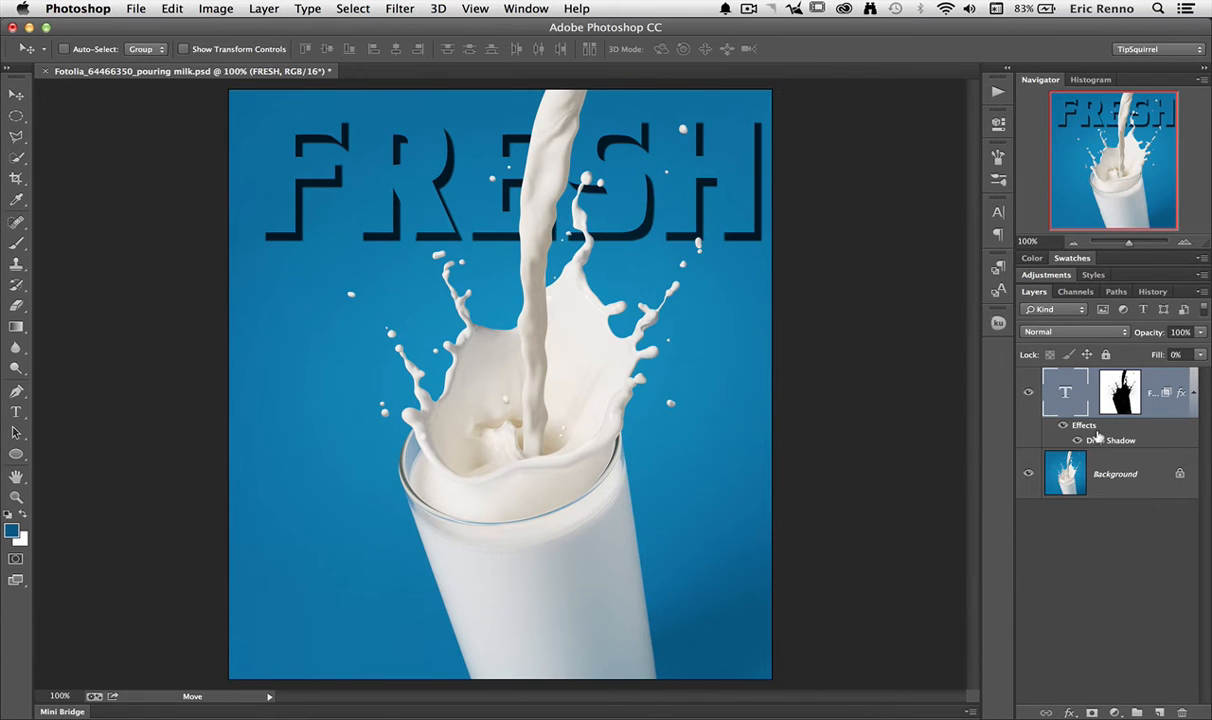
# Soften the FRESH drop shadow to distance 27, spread 57 and size 24
pyautogui.doubleClick(1112, 440)
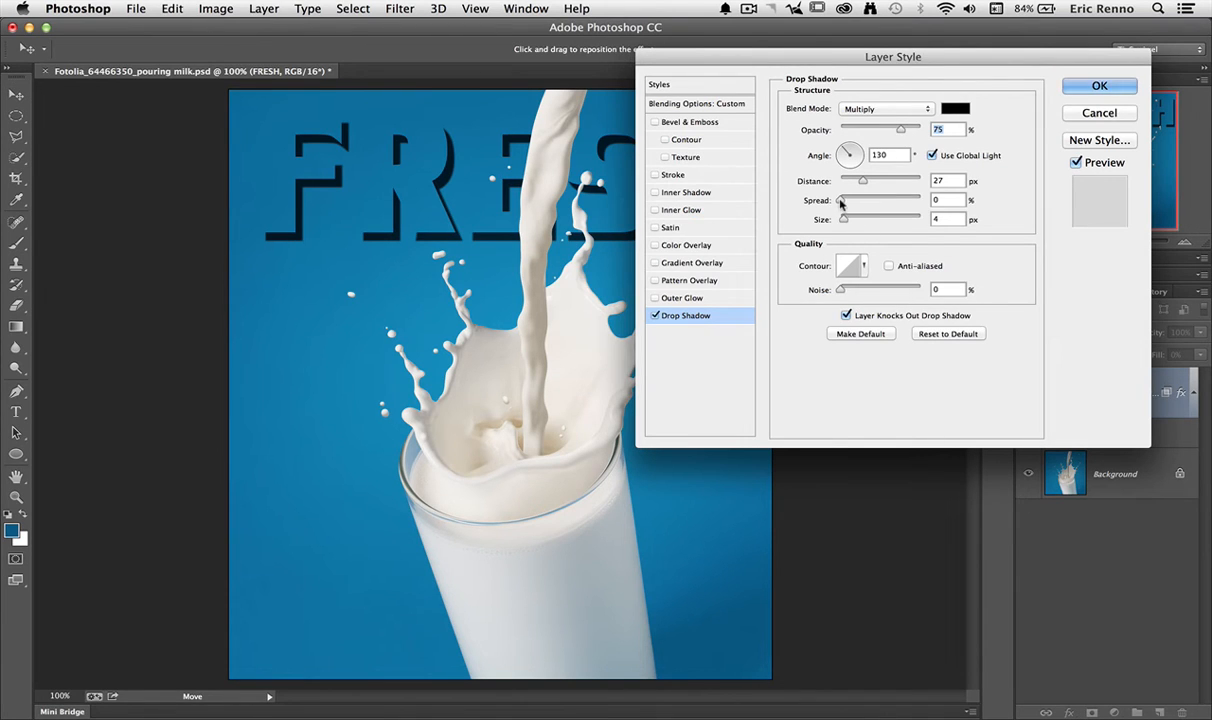
pyautogui.moveTo(842, 200); pyautogui.dragTo(856, 200)
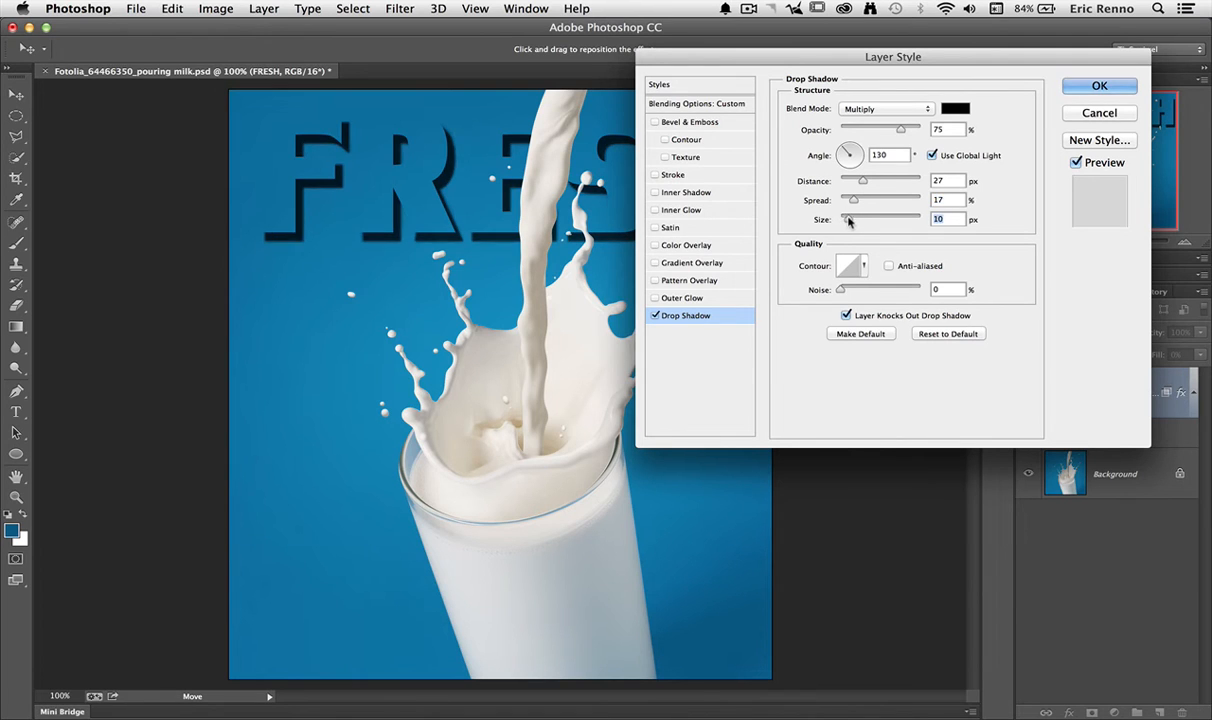
pyautogui.moveTo(850, 218); pyautogui.dragTo(880, 218)
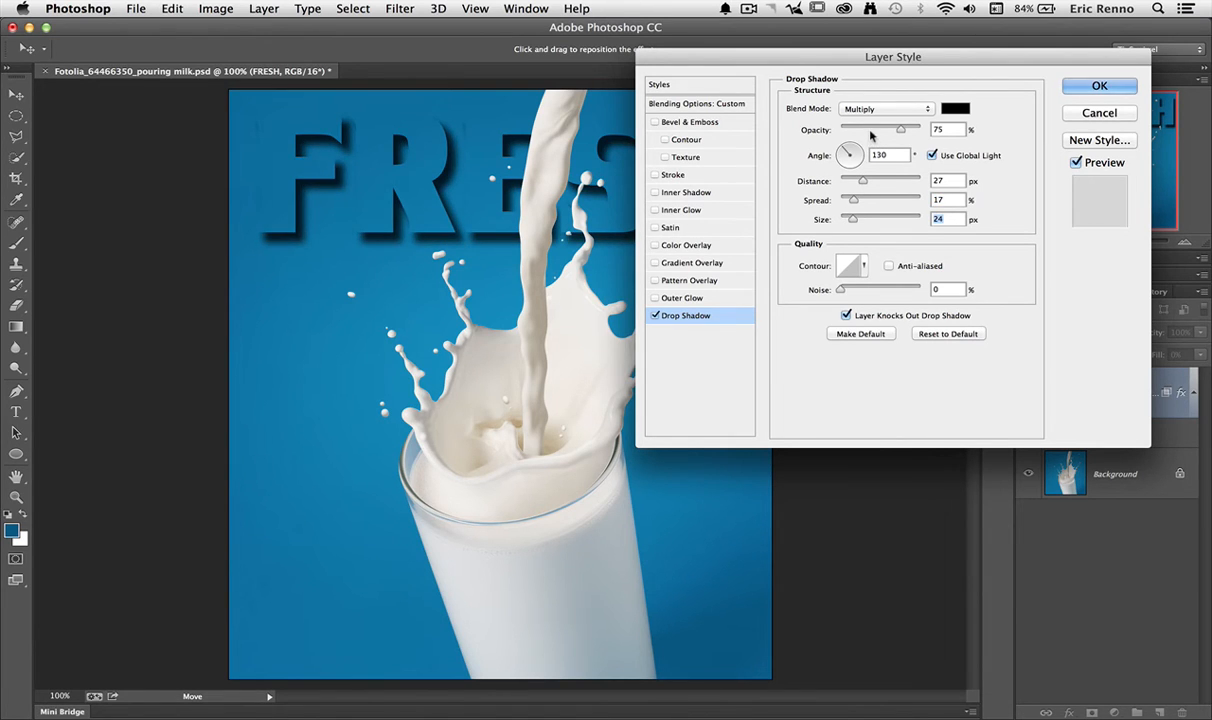
pyautogui.moveTo(900, 128); pyautogui.dragTo(872, 128)
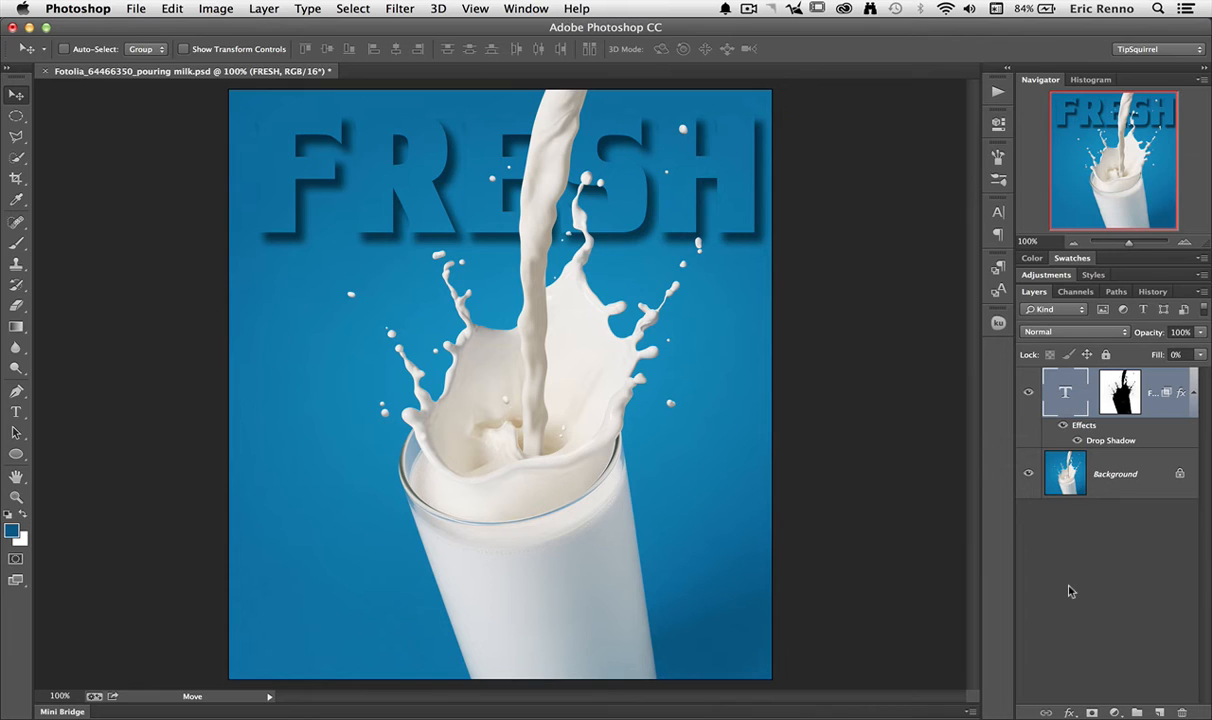
pyautogui.moveTo(556, 370)
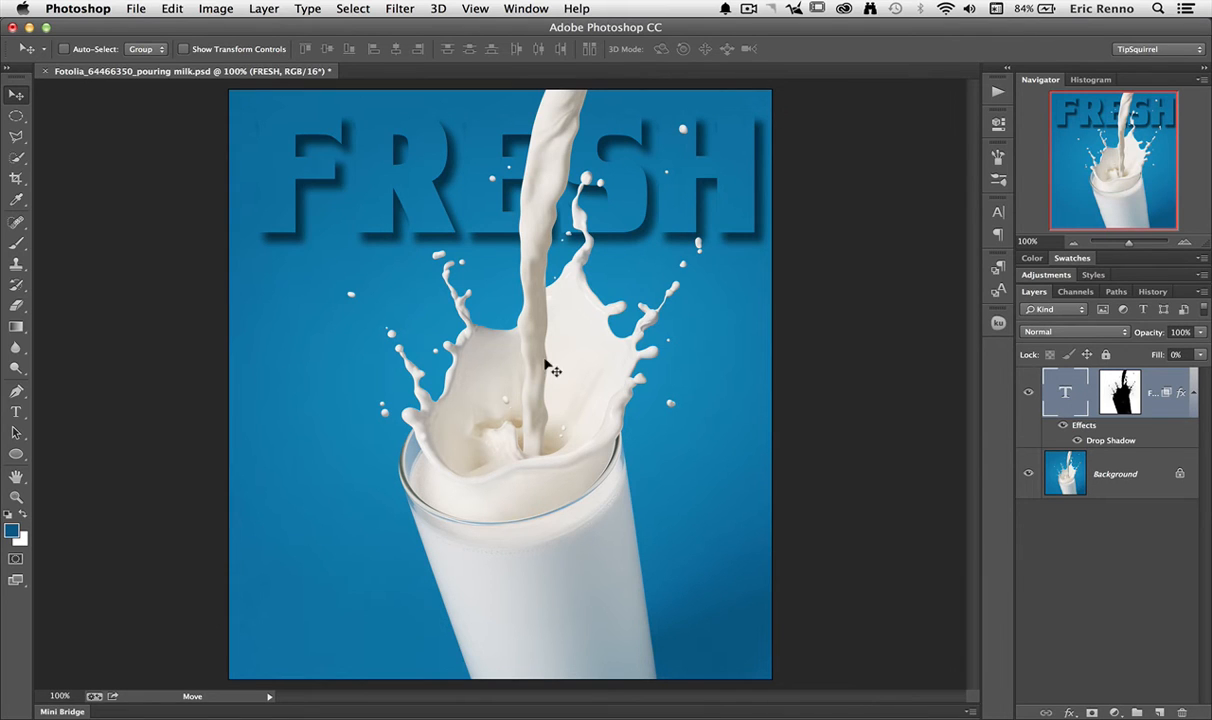
pyautogui.moveTo(370, 190)
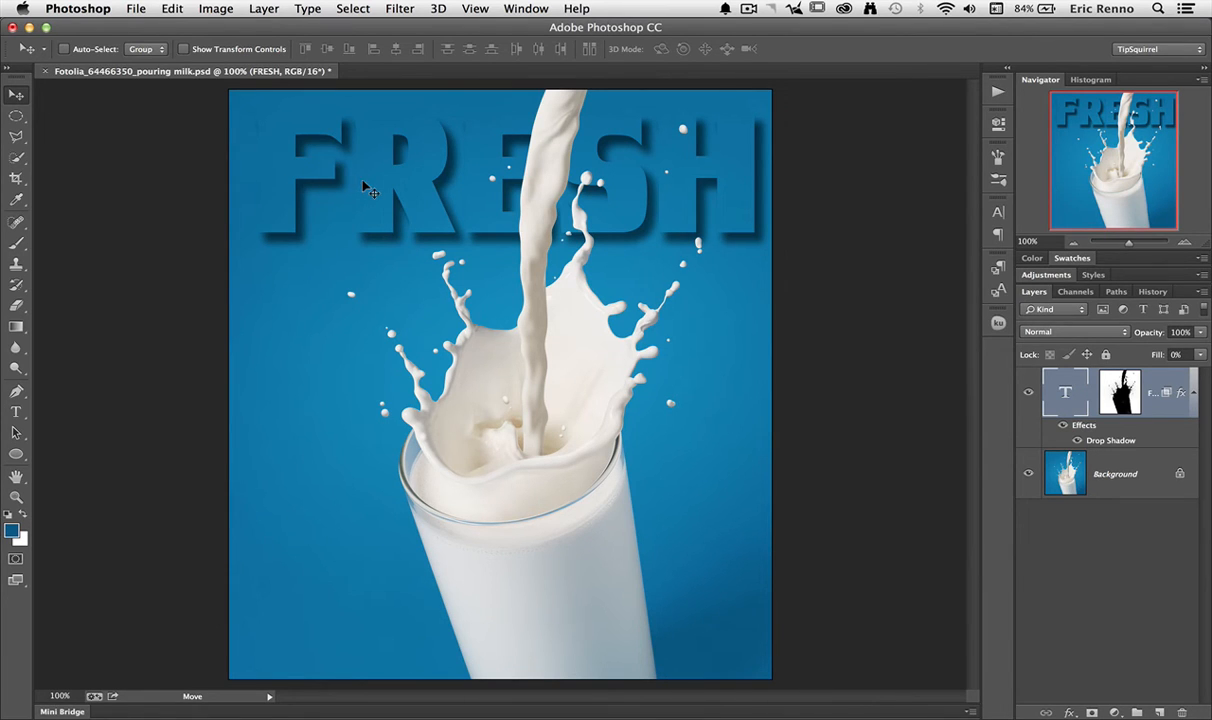
pyautogui.moveTo(370, 184); pyautogui.dragTo(322, 410)
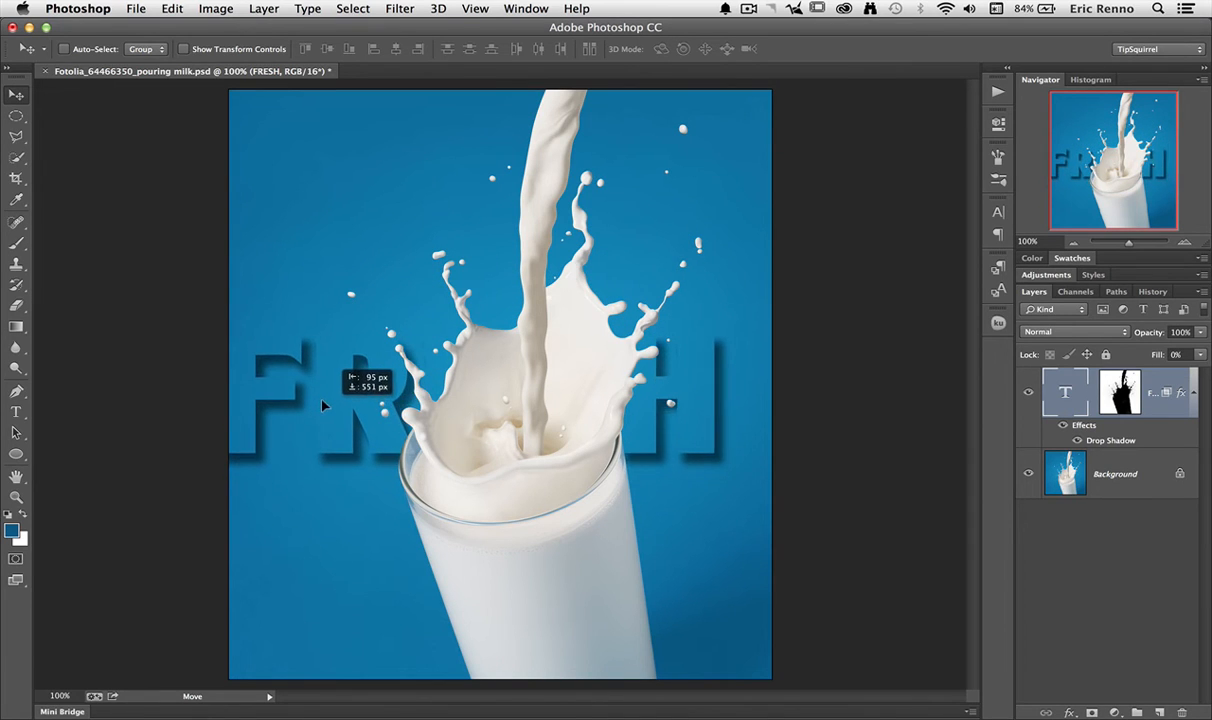
pyautogui.moveTo(322, 404); pyautogui.dragTo(366, 488)
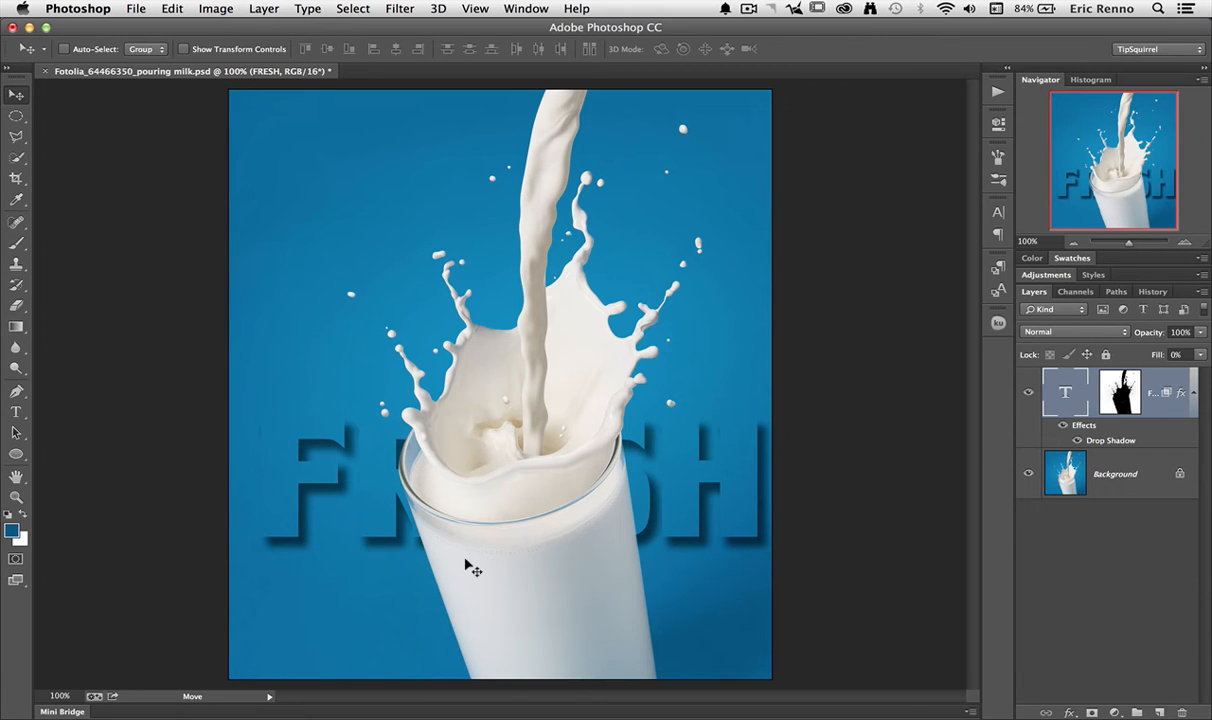
pyautogui.moveTo(420, 490)
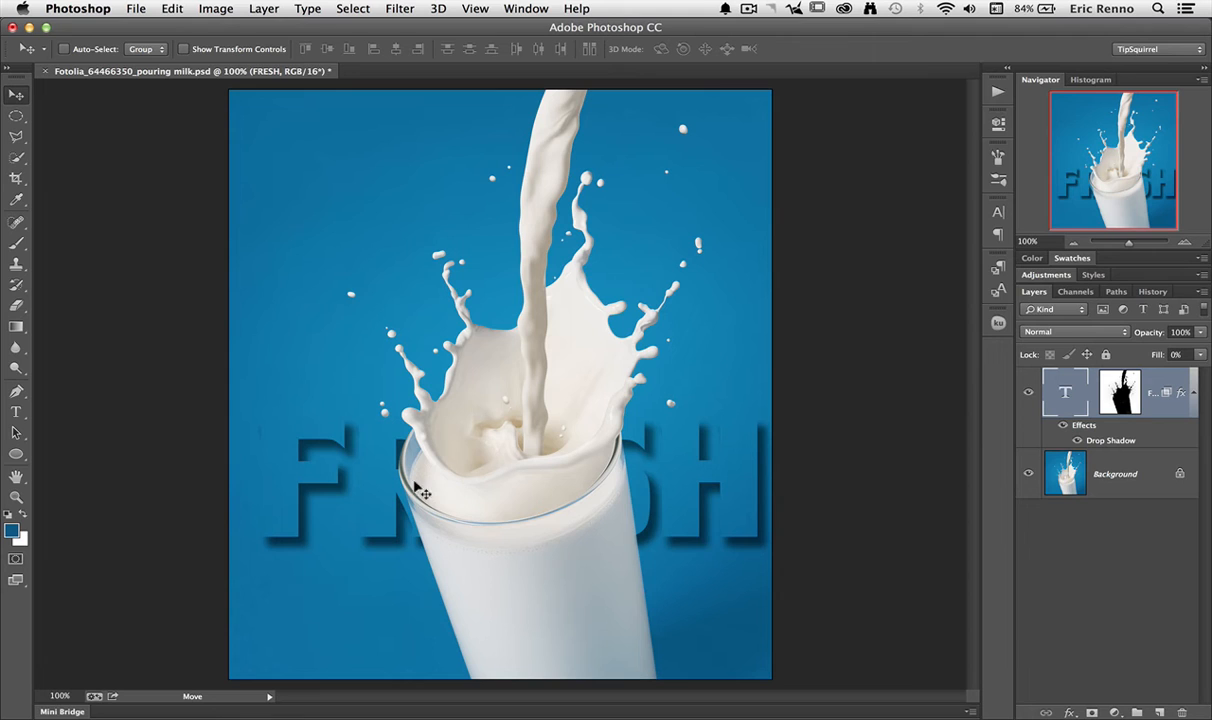
pyautogui.moveTo(420, 490); pyautogui.dragTo(388, 280)
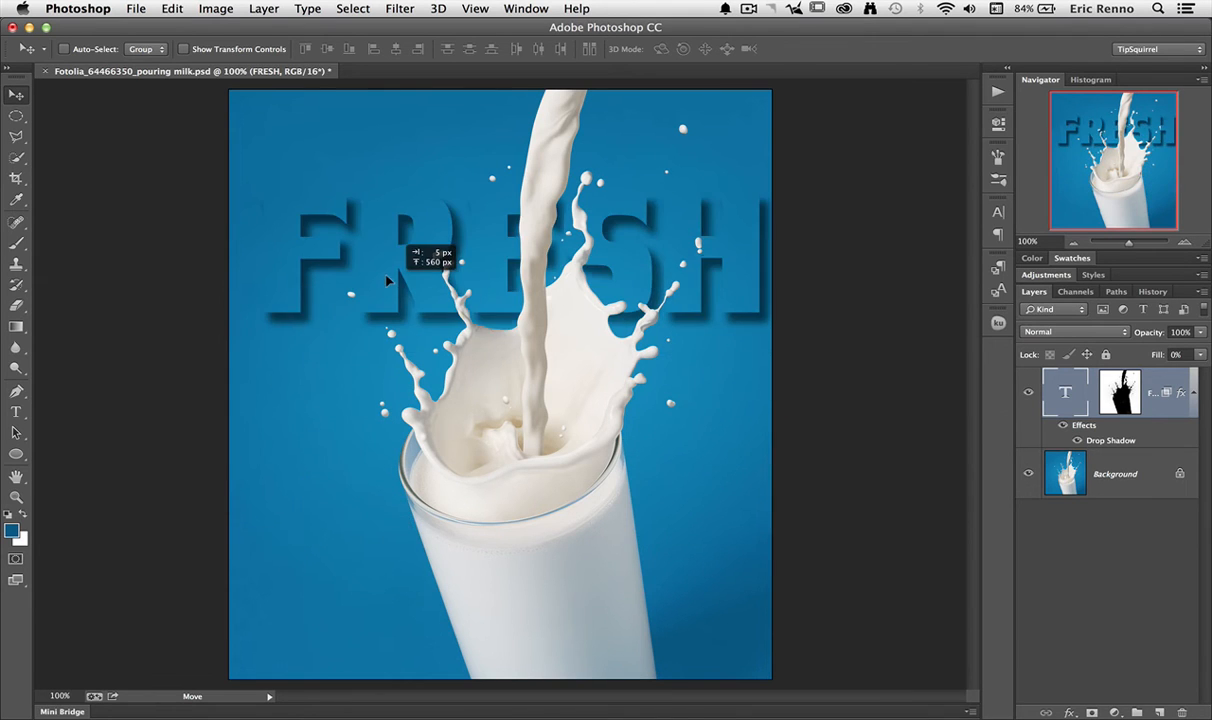
pyautogui.moveTo(388, 280); pyautogui.dragTo(380, 244)
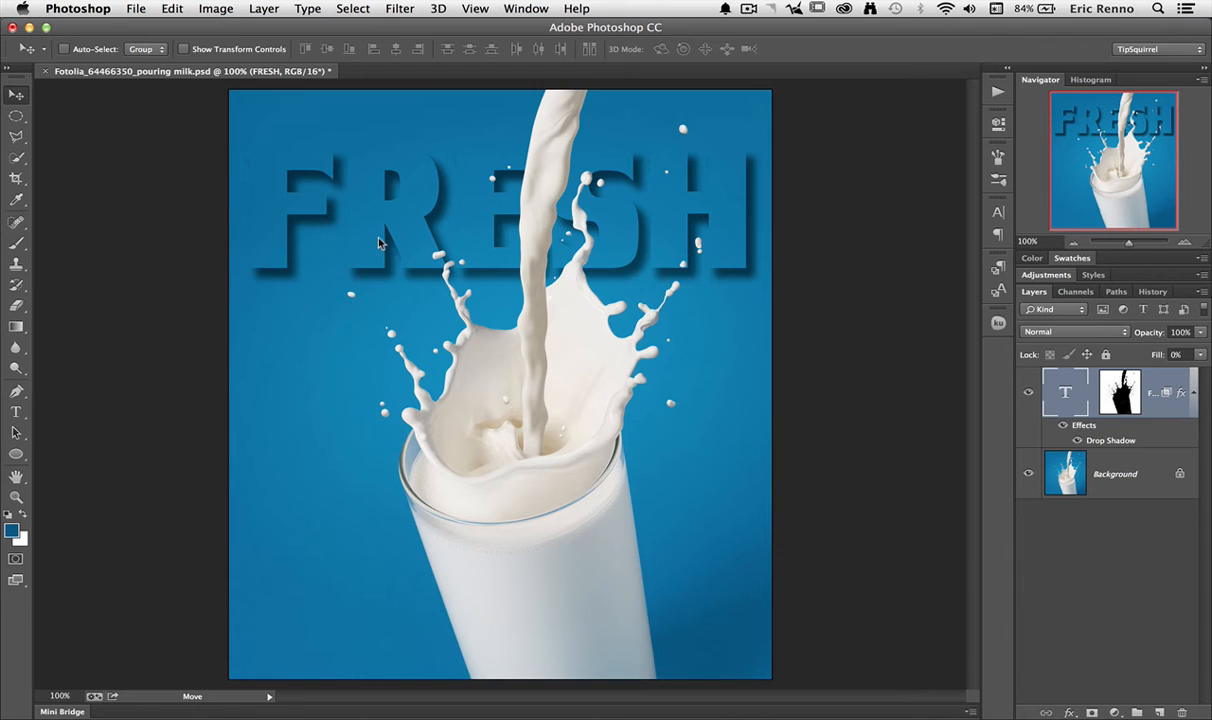
pyautogui.moveTo(1098, 590)
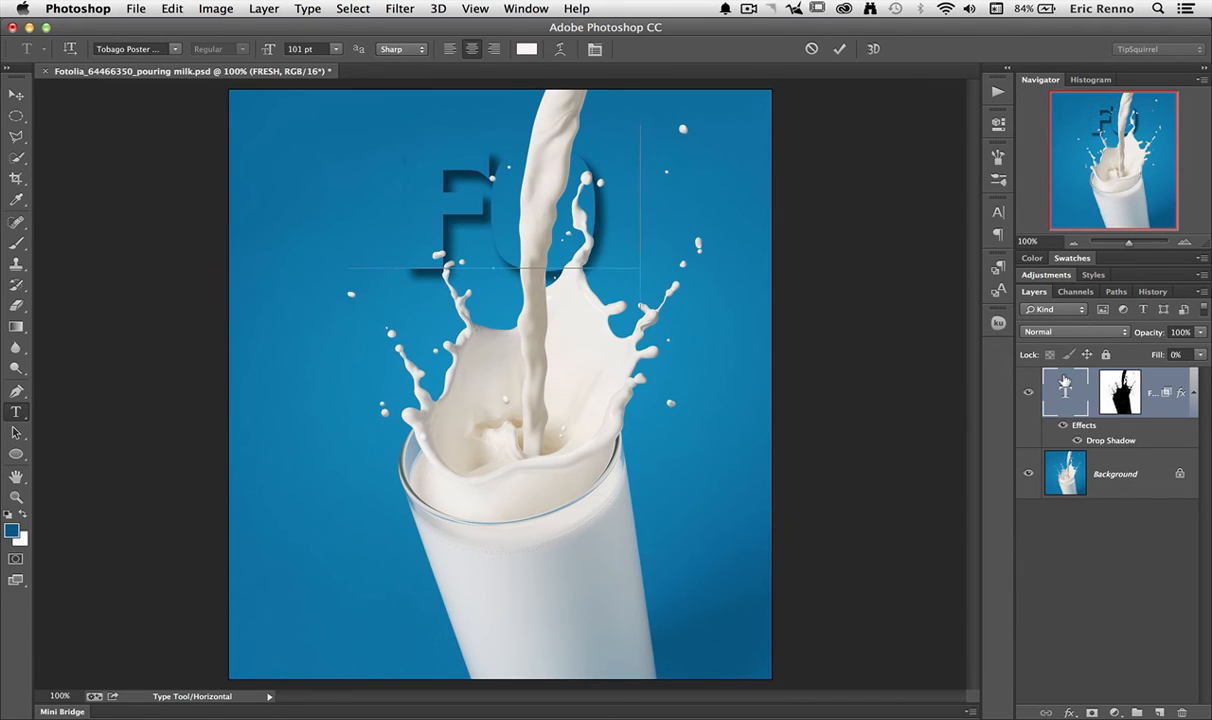
# Retype the word as FOTOLIA and bring up its character formatting settings
pyautogui.write('FOTOL')
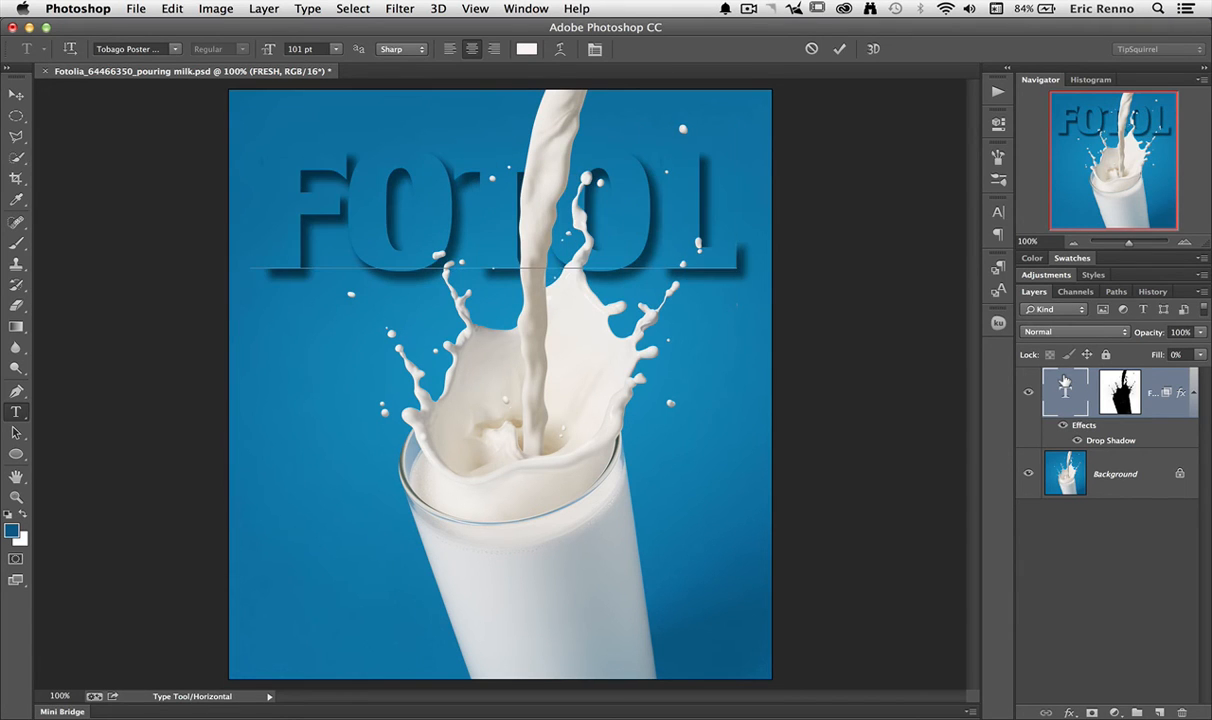
pyautogui.write('IA')
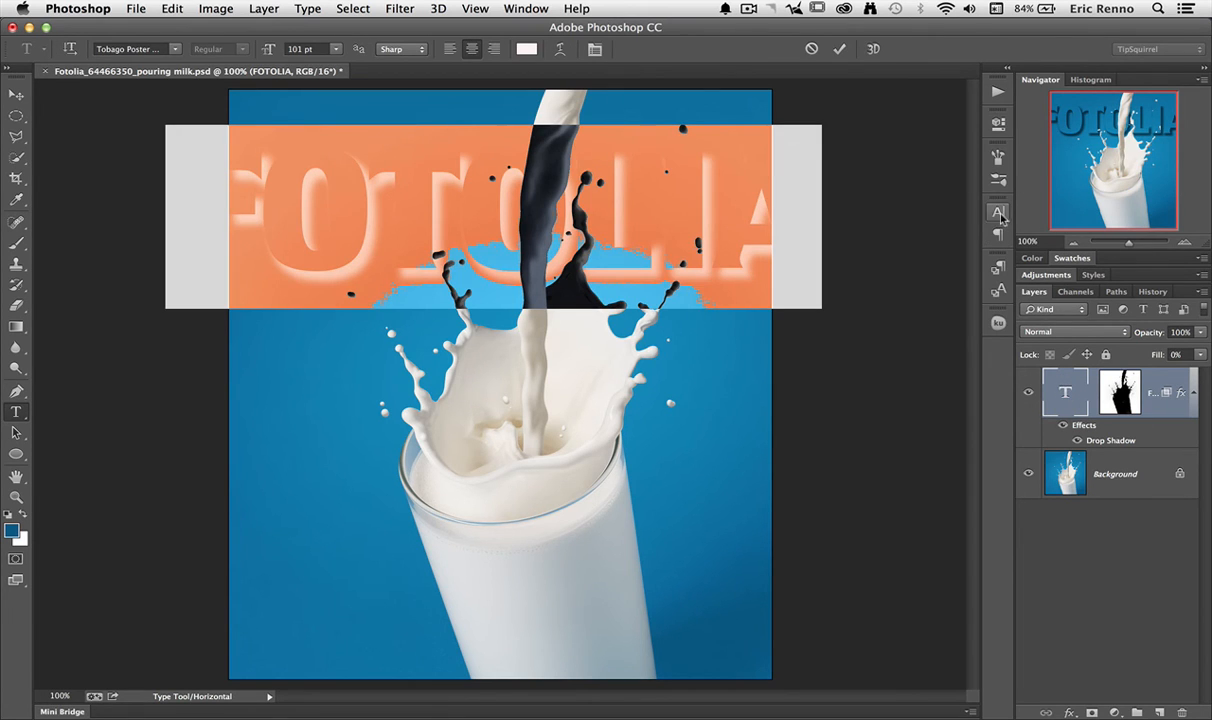
pyautogui.click(996, 212)
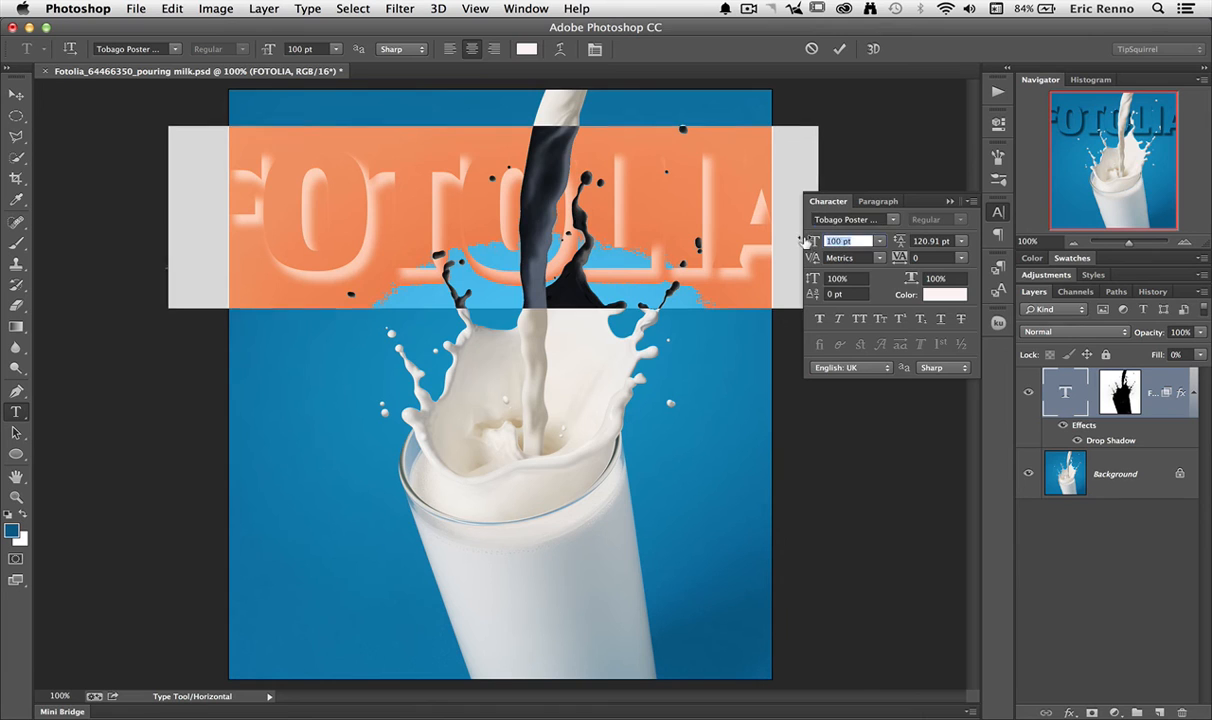